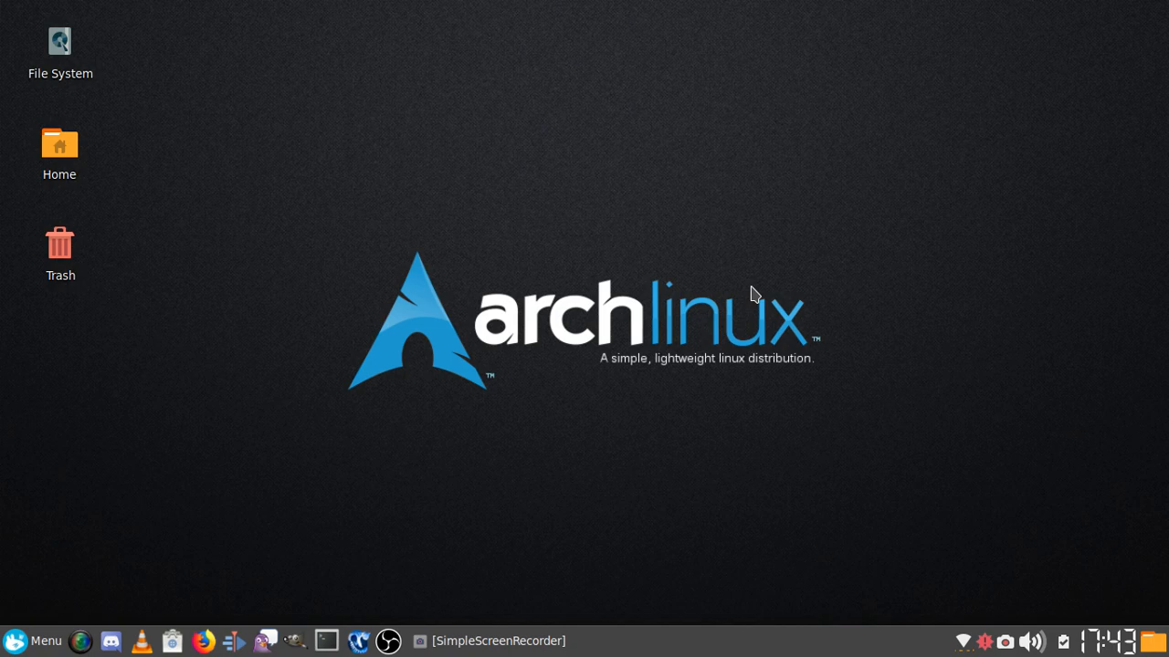
mouse_move(646, 441)
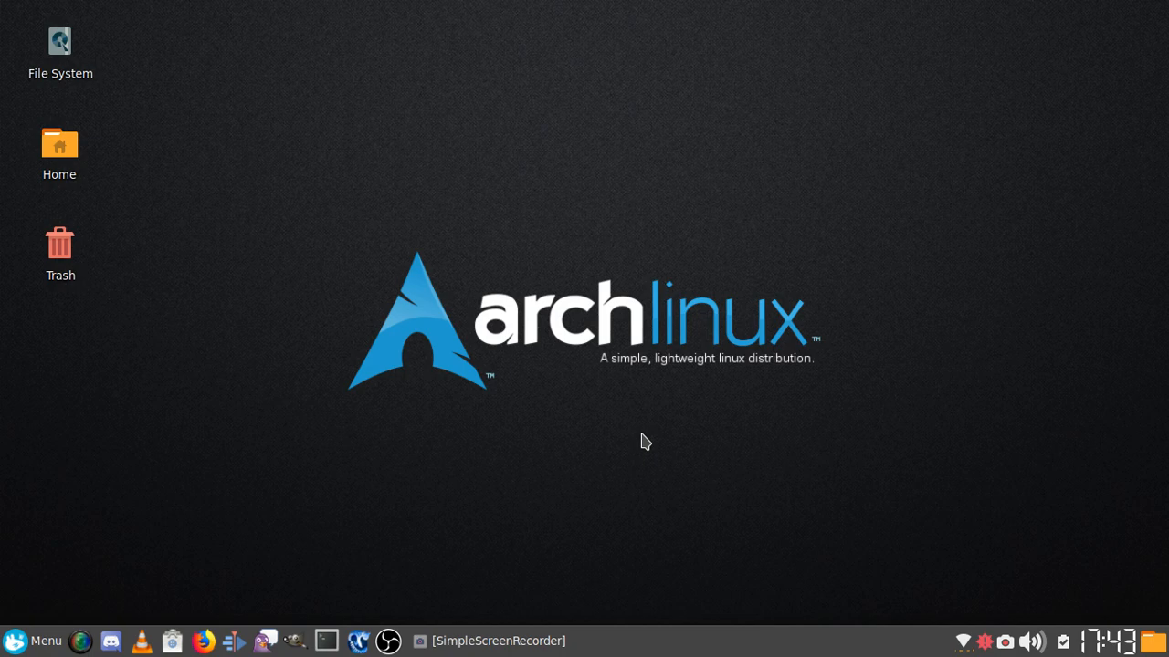
mouse_move(636, 441)
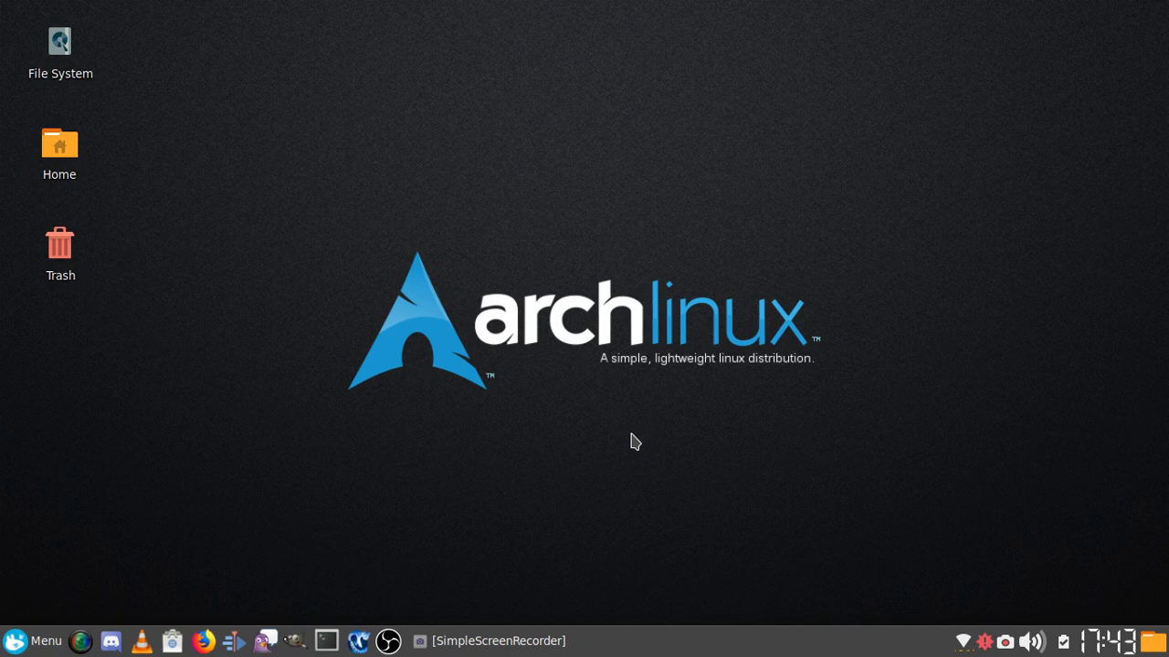
mouse_move(609, 448)
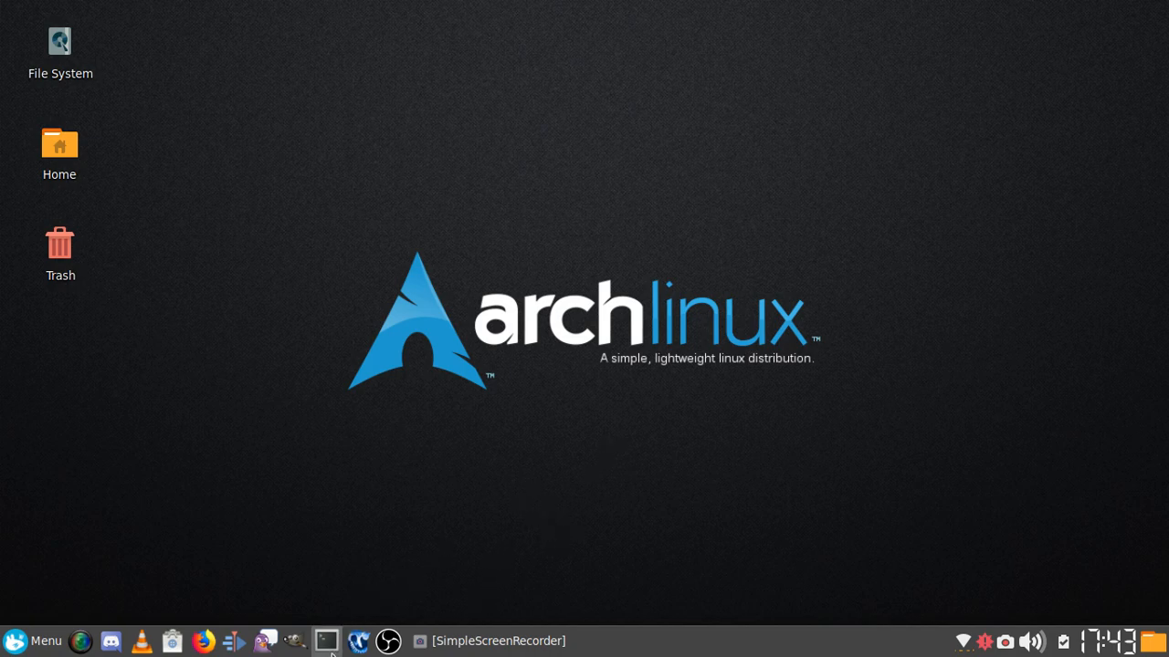
- Open a terminal window, move it toward the desktop centre, and type 'sudo pacman -S'
left_click(326, 640)
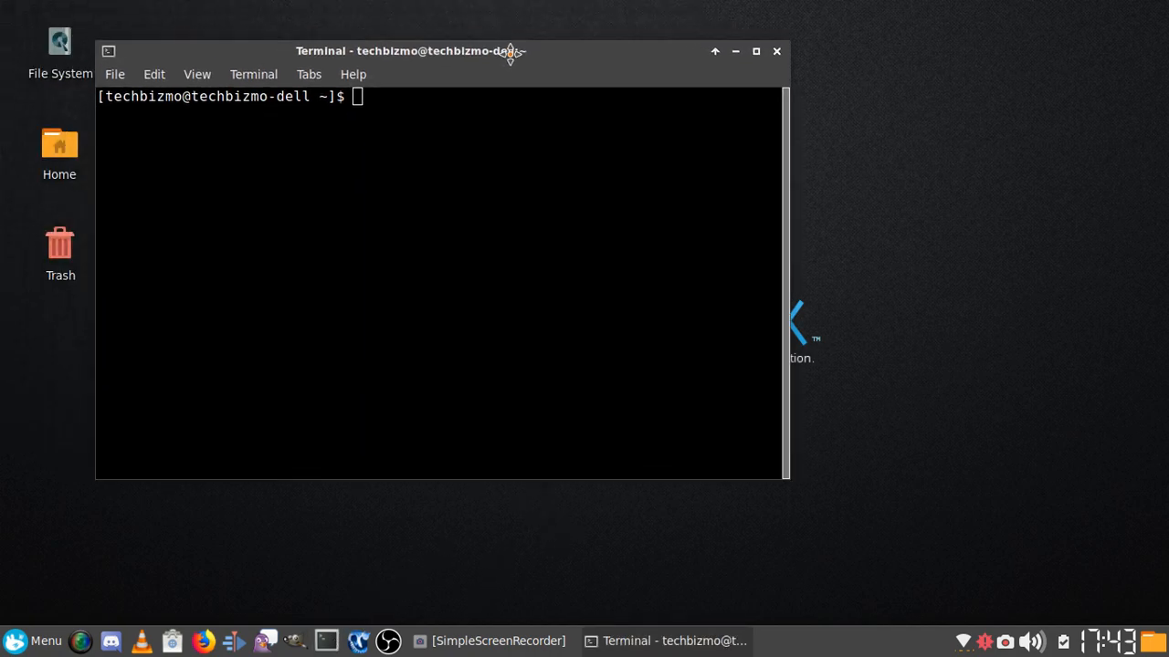
left_click_drag(410, 51, 558, 81)
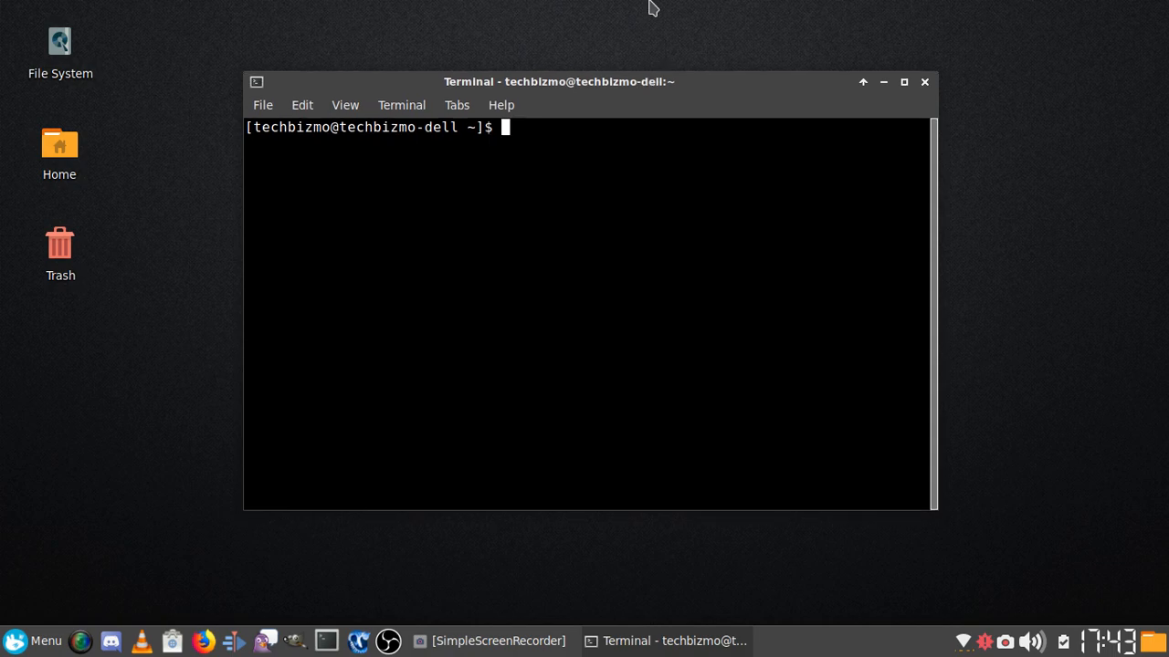
type("sudo pacman")
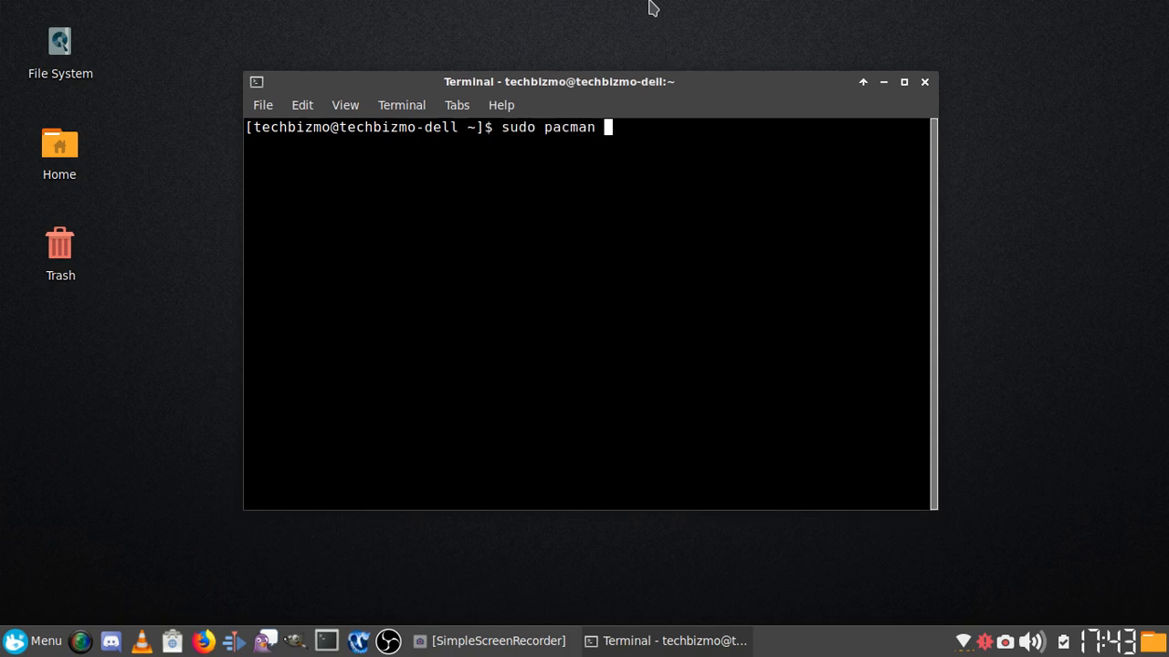
type("-S")
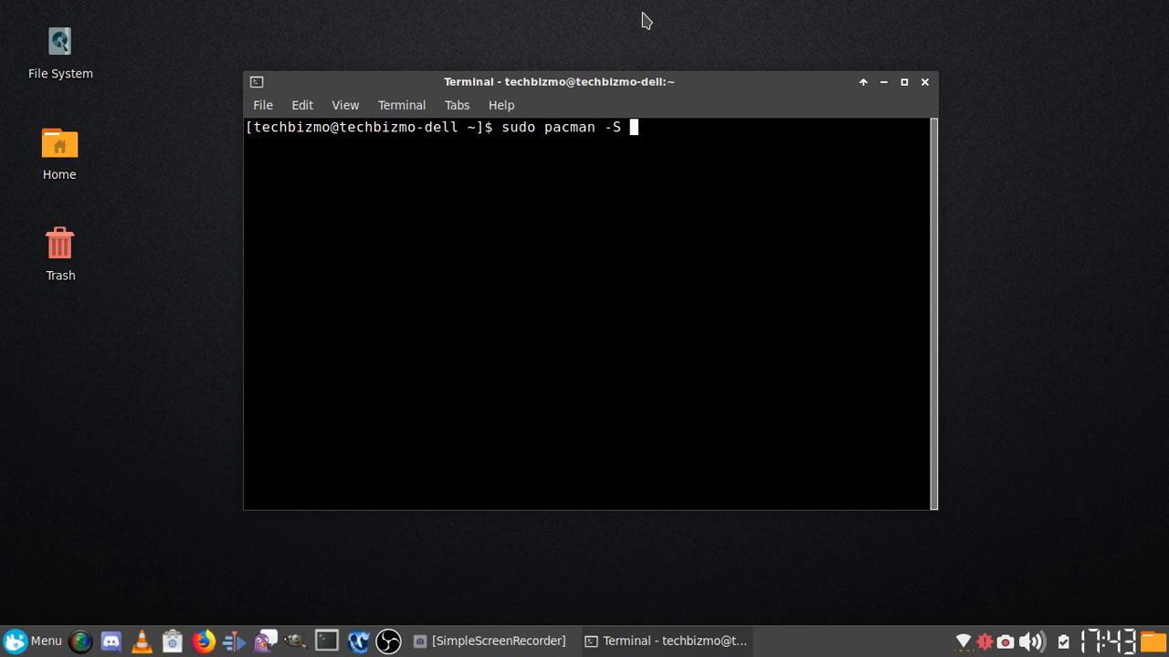
mouse_move(688, 130)
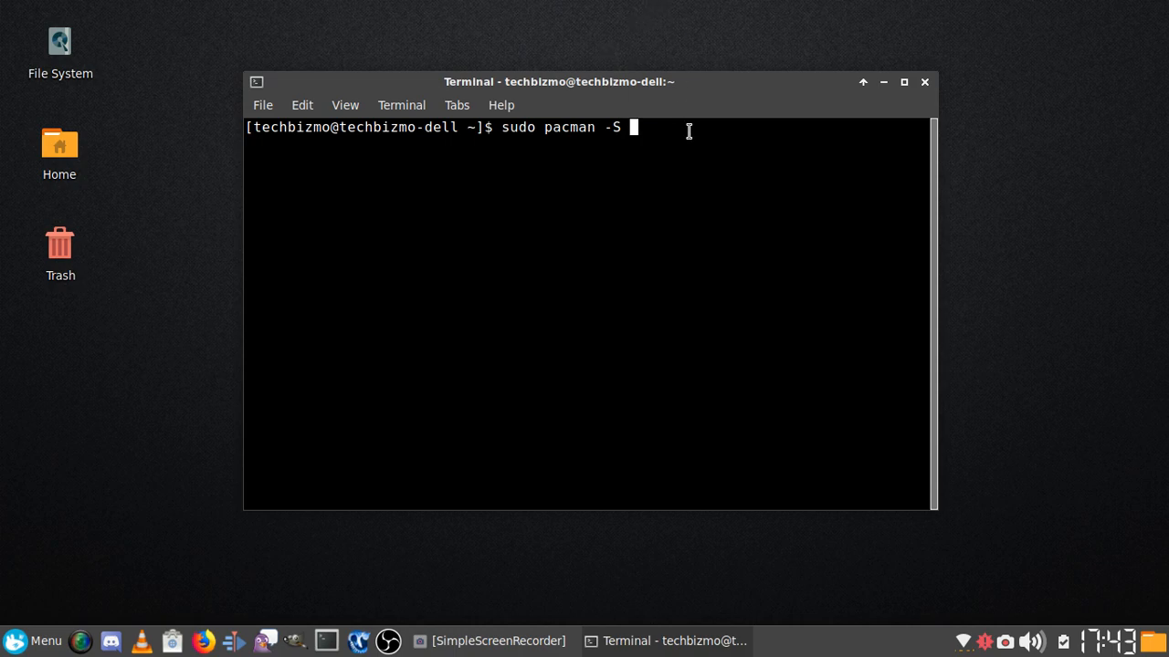
mouse_move(831, 82)
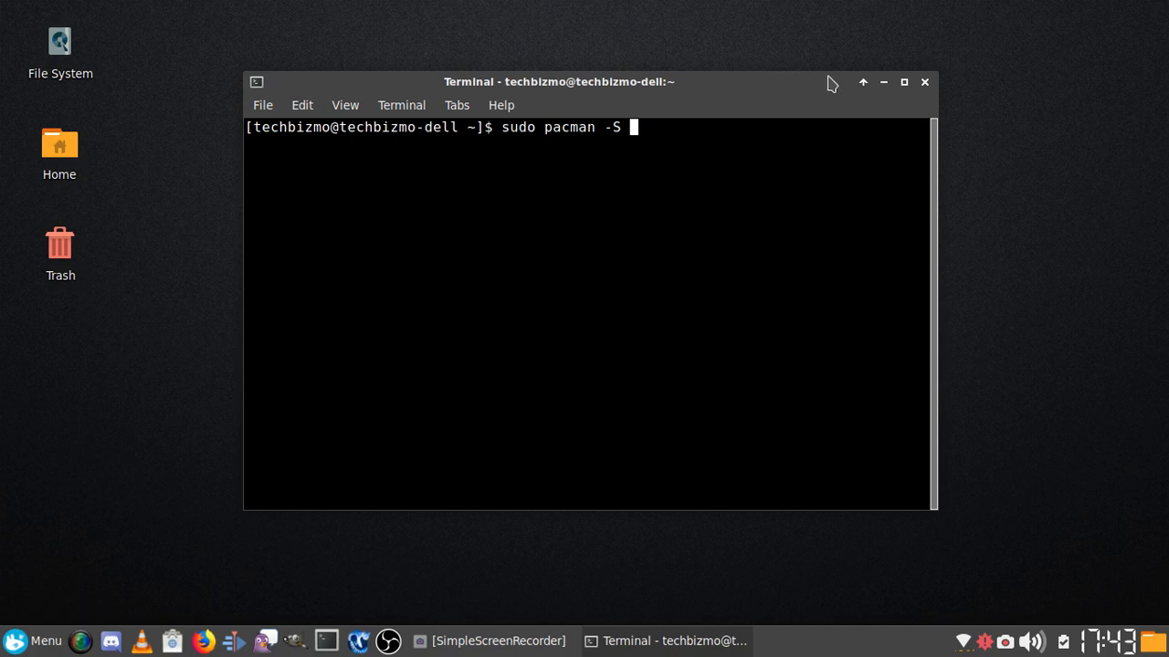
mouse_move(823, 119)
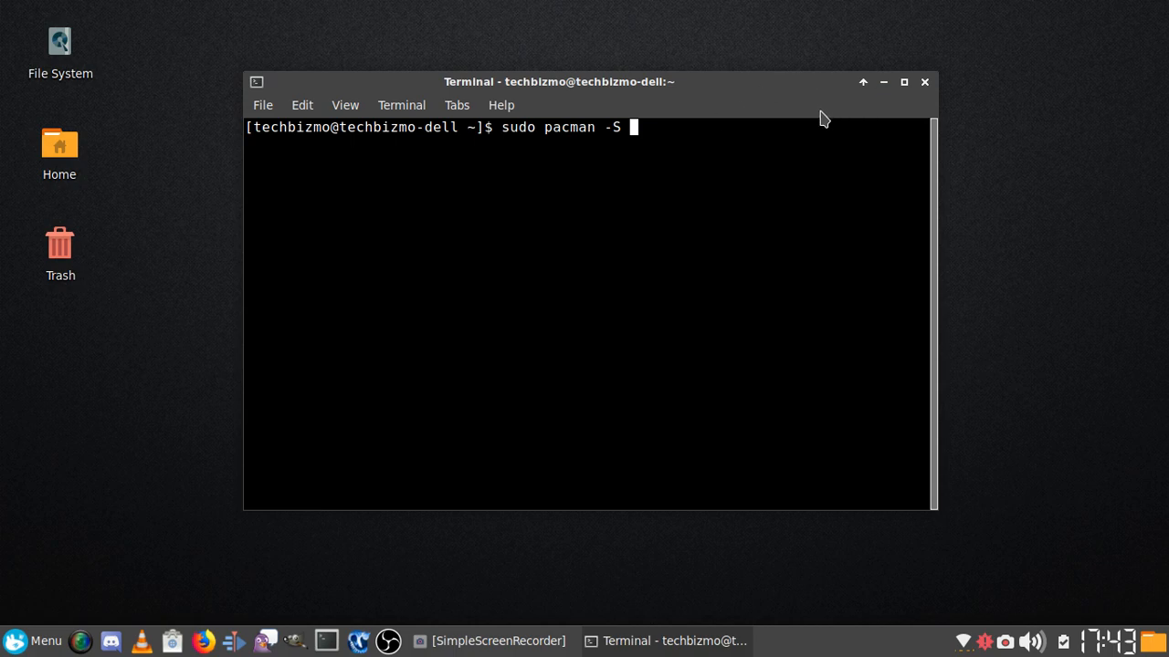
mouse_move(662, 123)
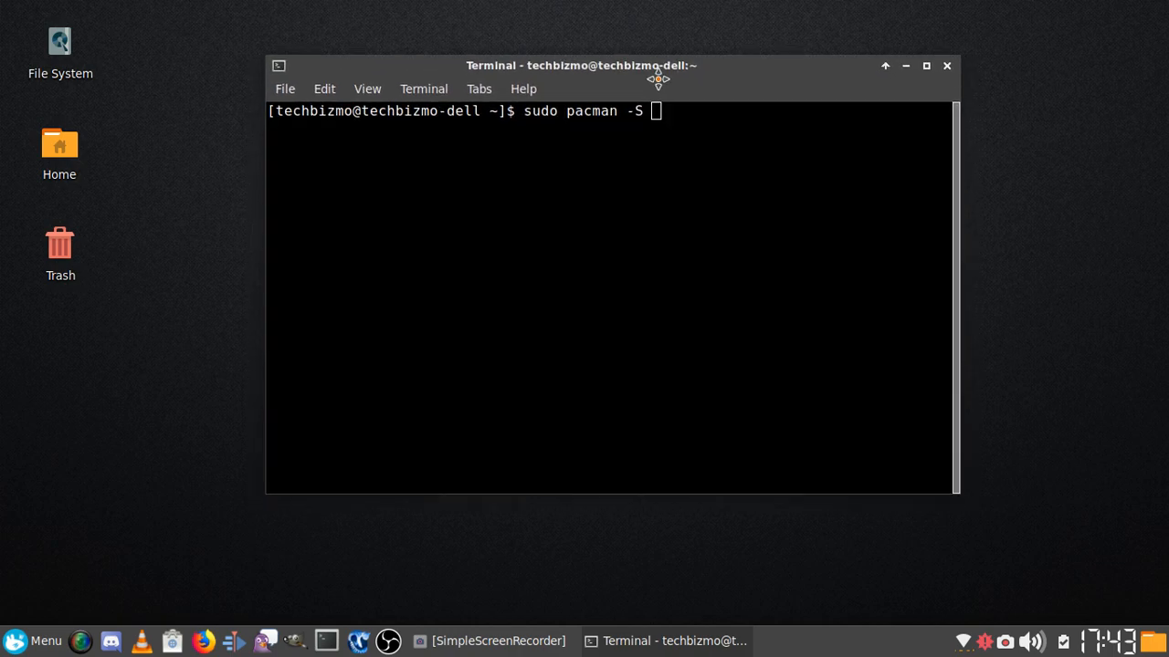
left_click_drag(657, 78, 676, 110)
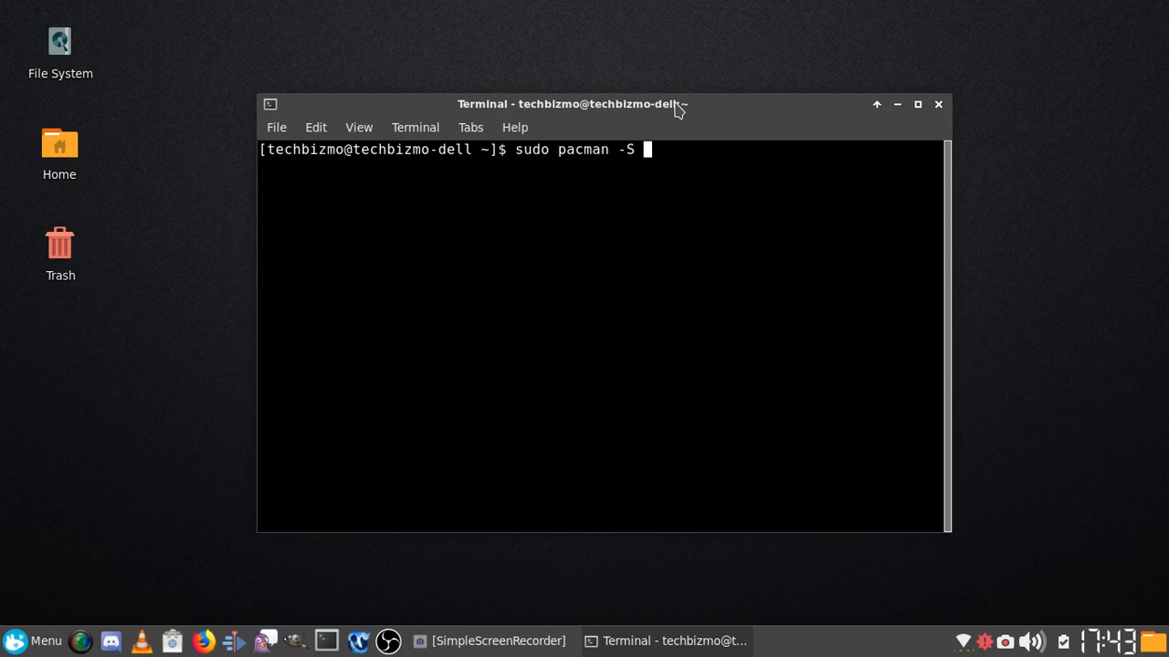
mouse_move(723, 140)
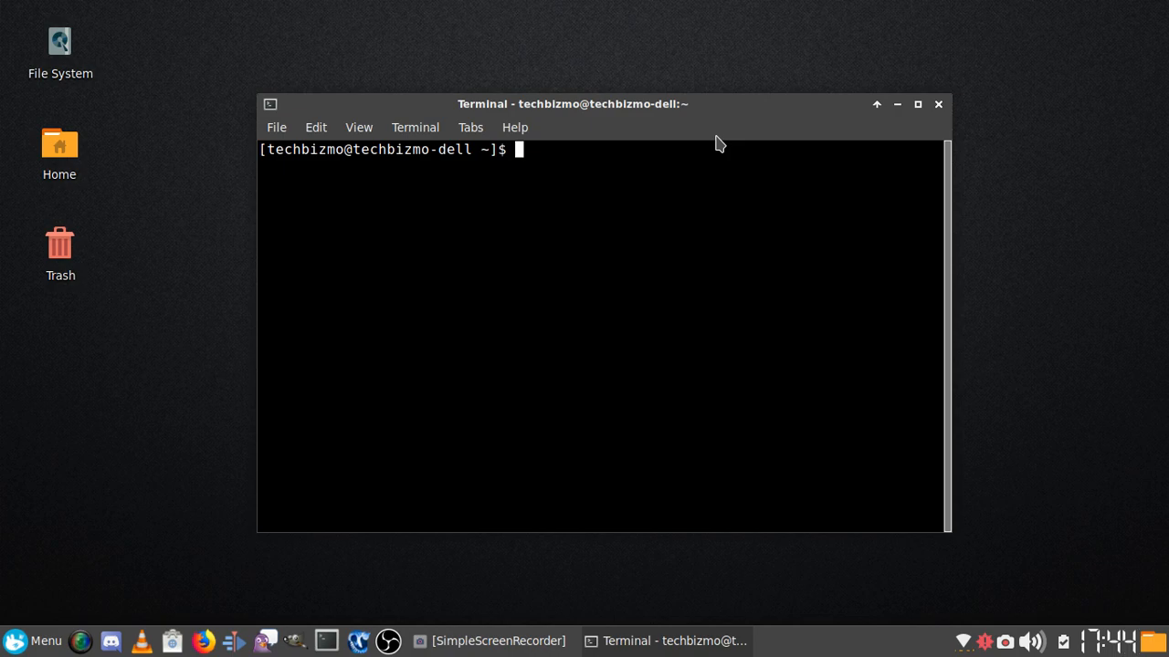
type("yaou")
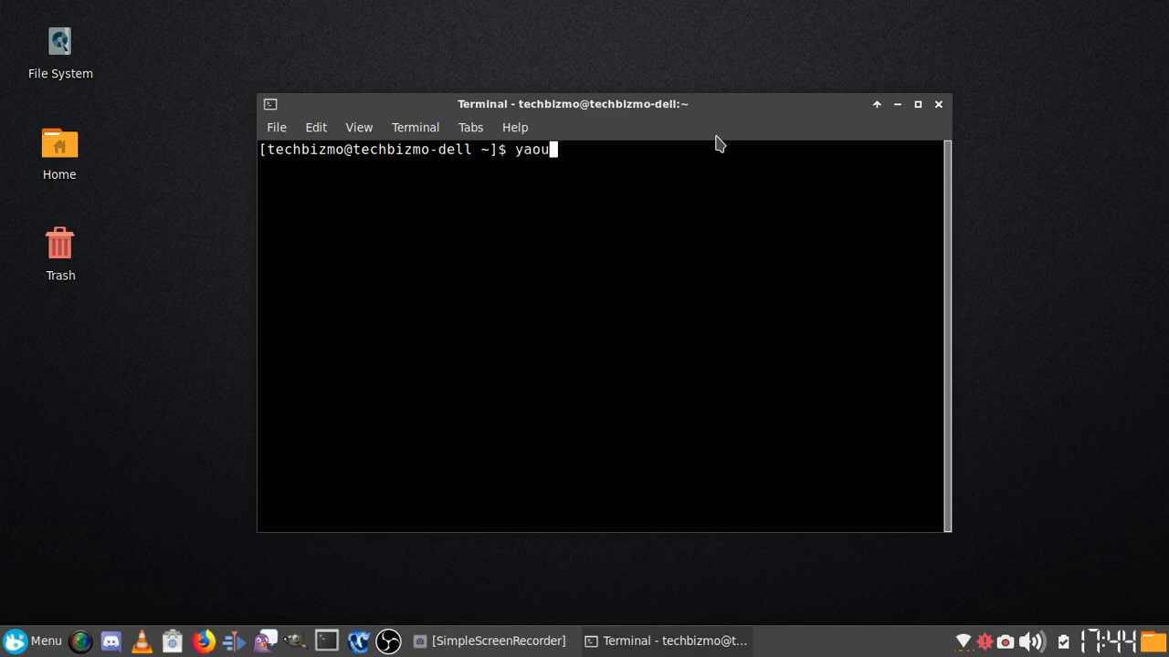
type("rt")
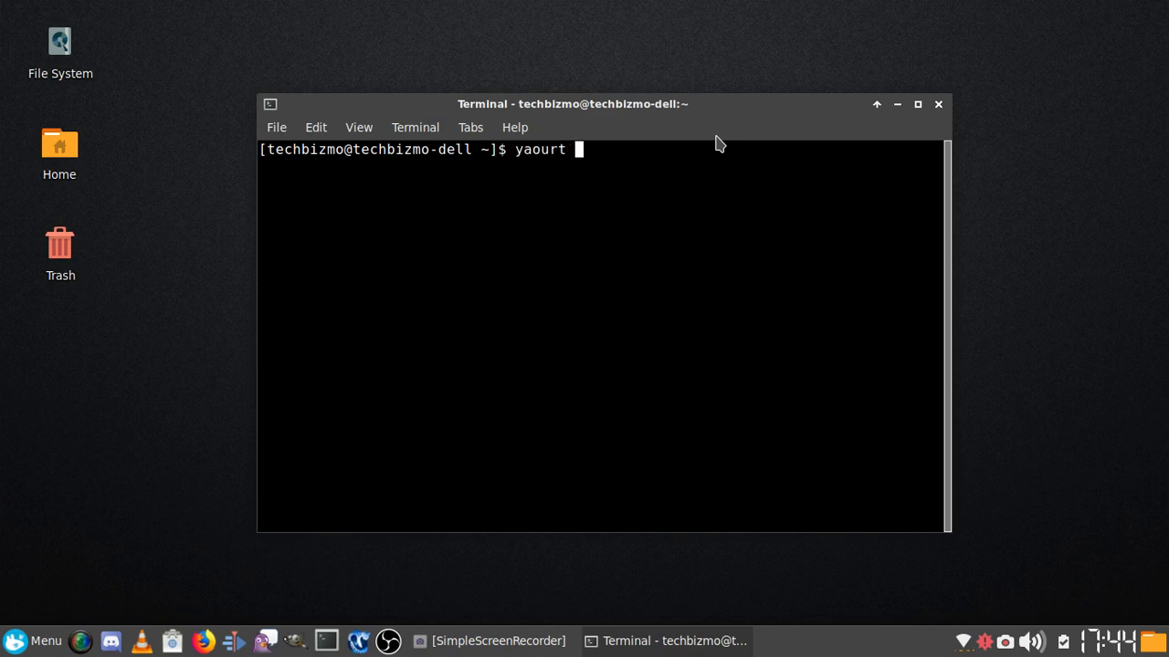
mouse_move(643, 120)
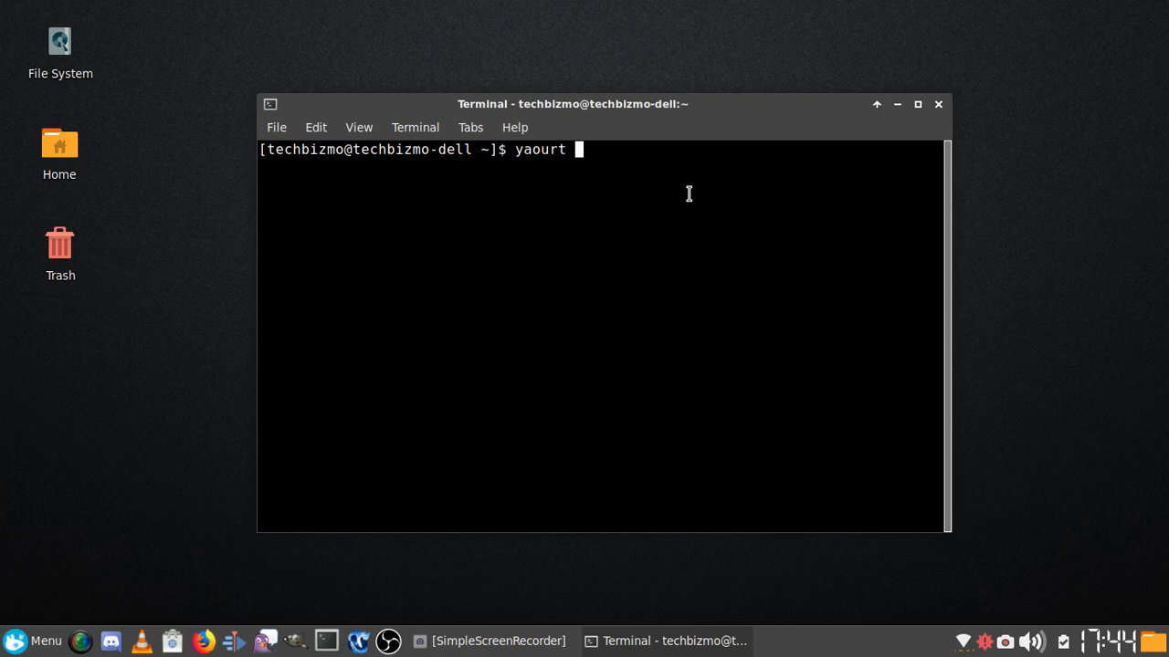
mouse_move(681, 186)
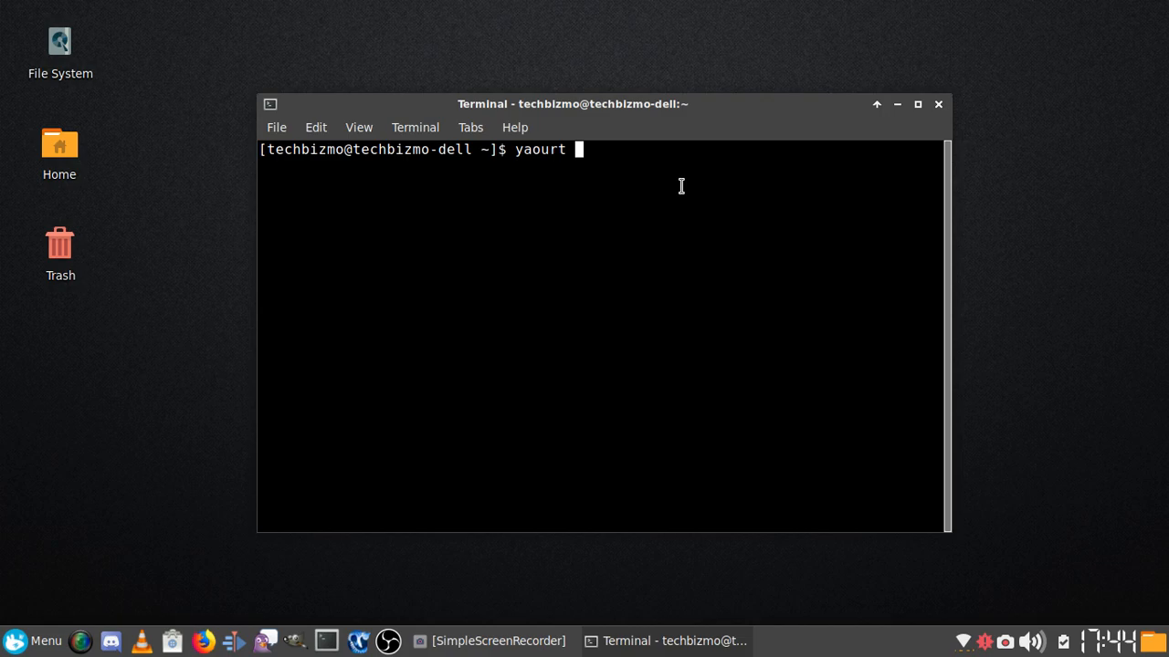
mouse_move(725, 151)
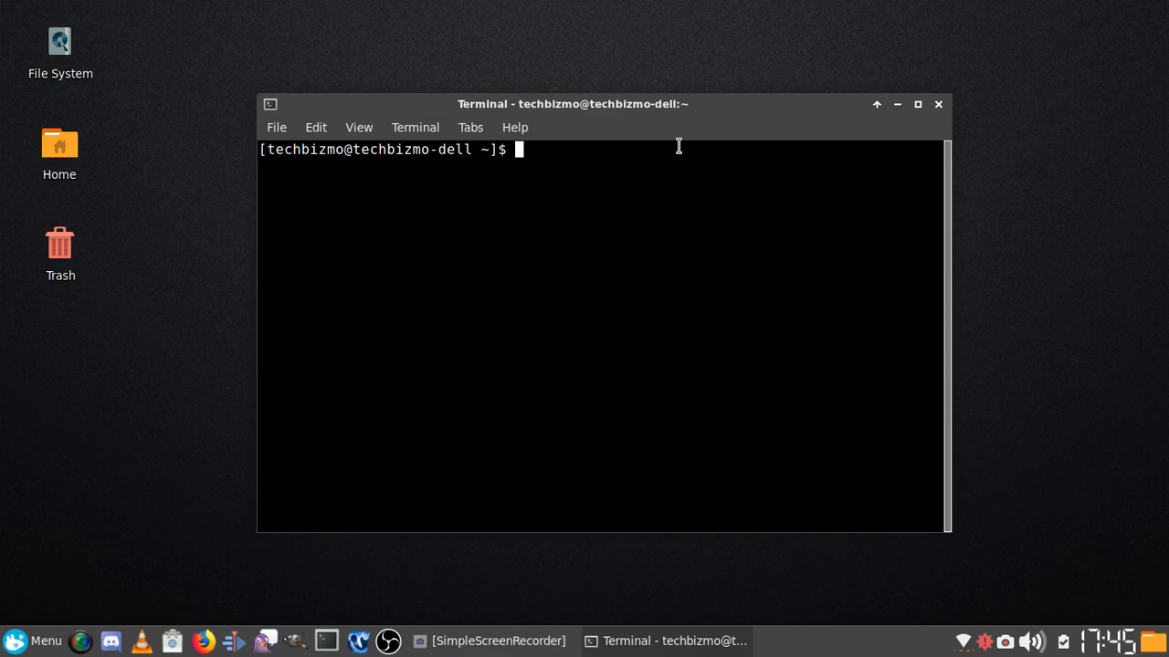
- Run 'sudo pacman -S yaourt' and decline reinstalling yaourt-1.9-1 by answering n
type("sudo")
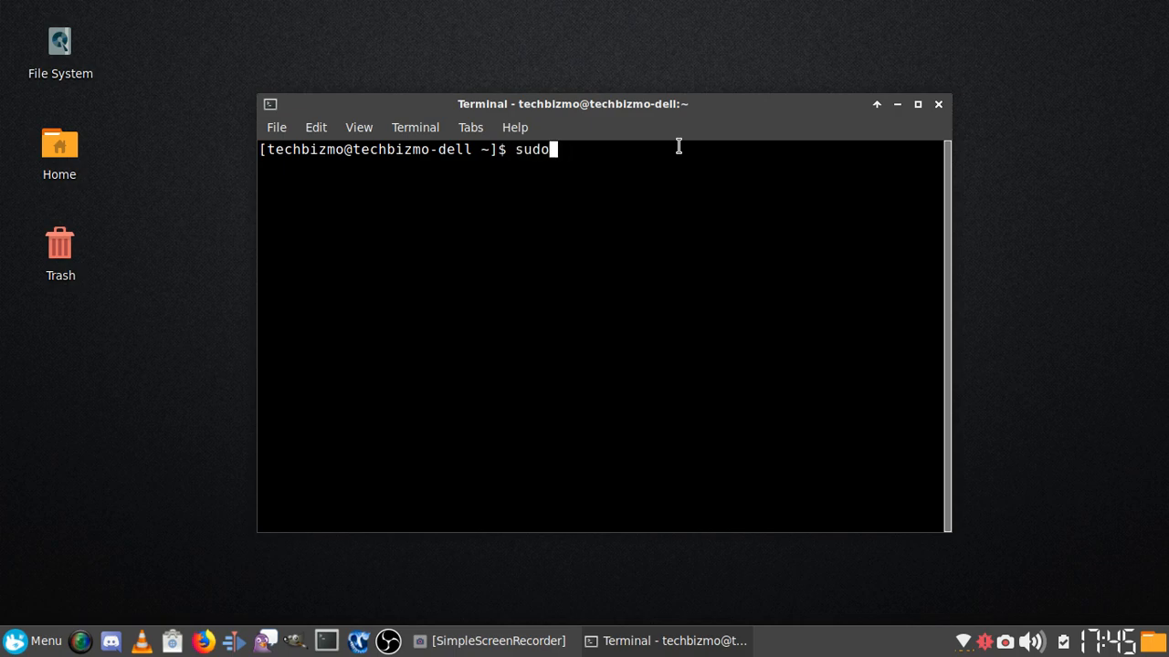
type("pacman -S")
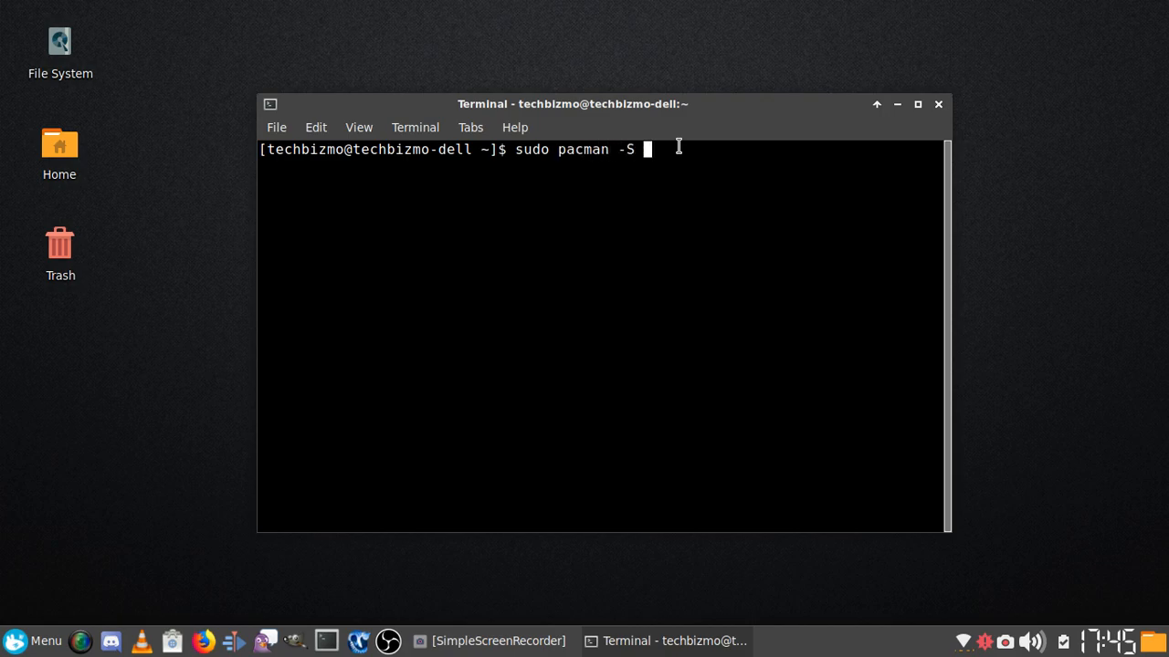
type("yaourt")
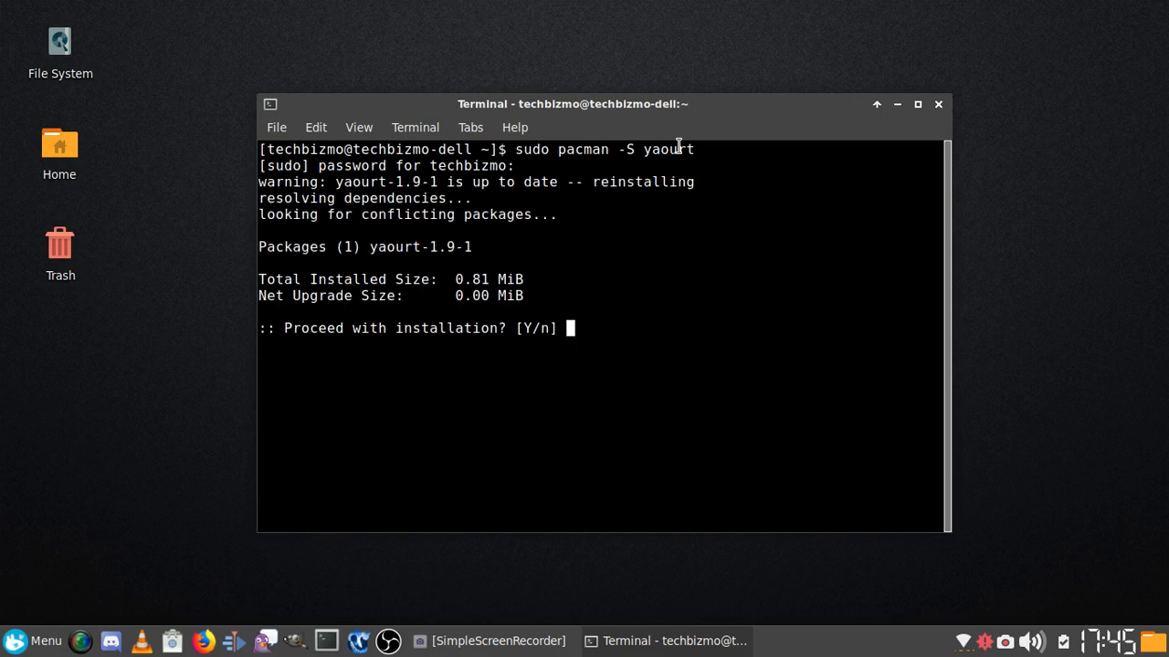
type("n")
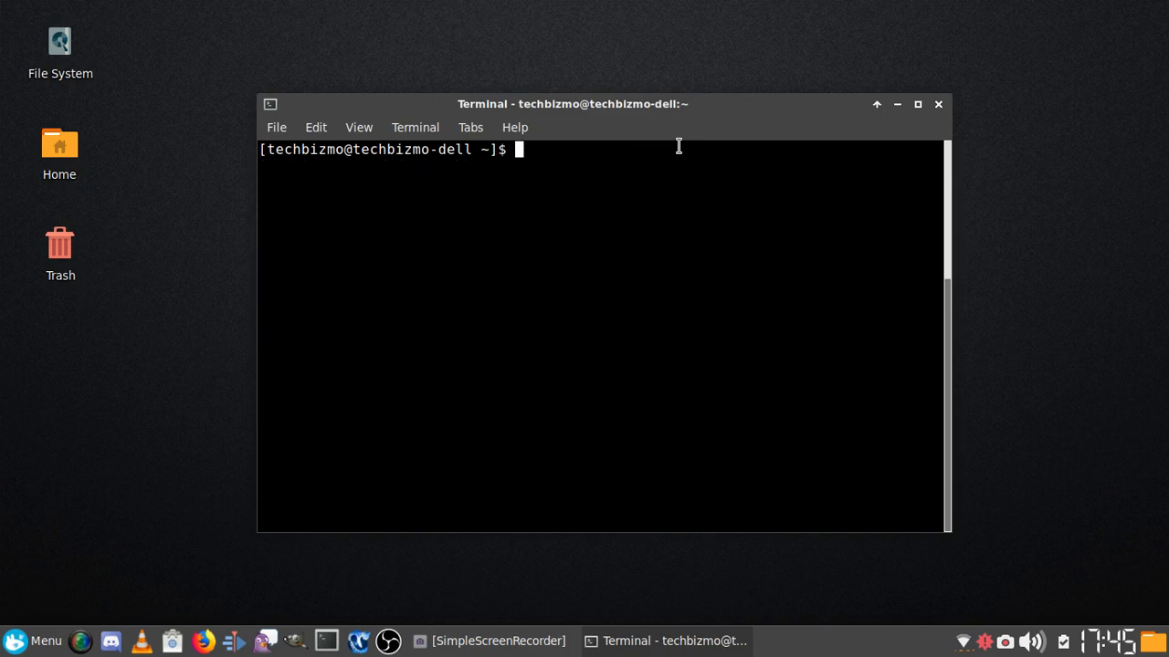
- Search with 'yaourt simplescreenrecorder' and choose package 1 from the five results
type("yaourt")
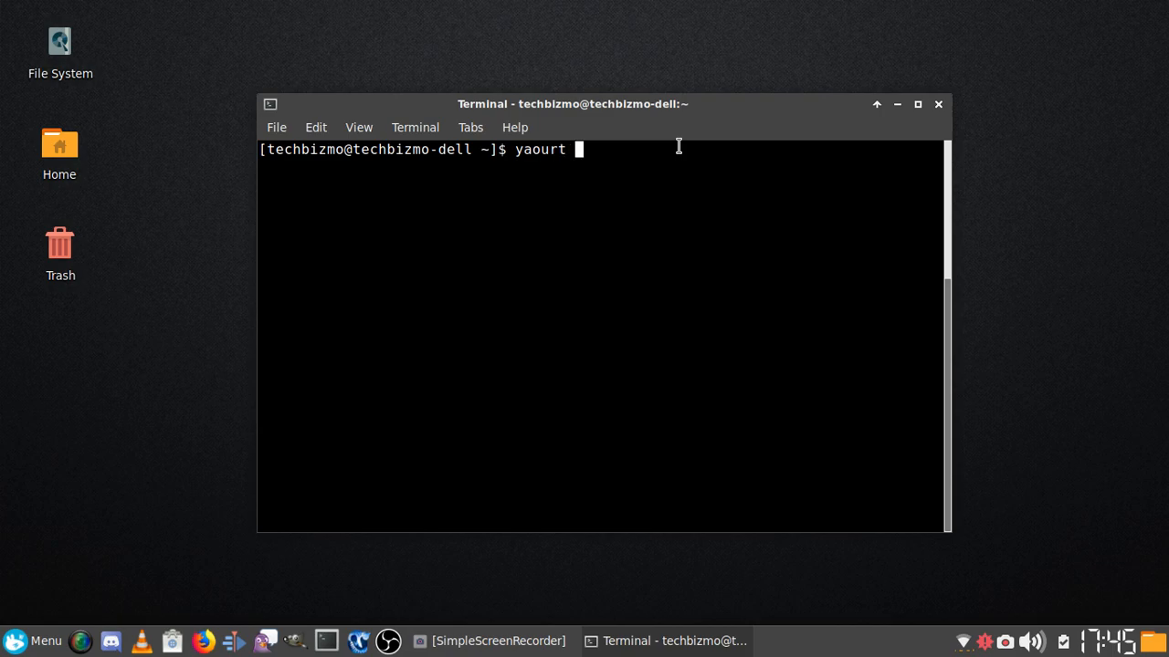
type("simpl")
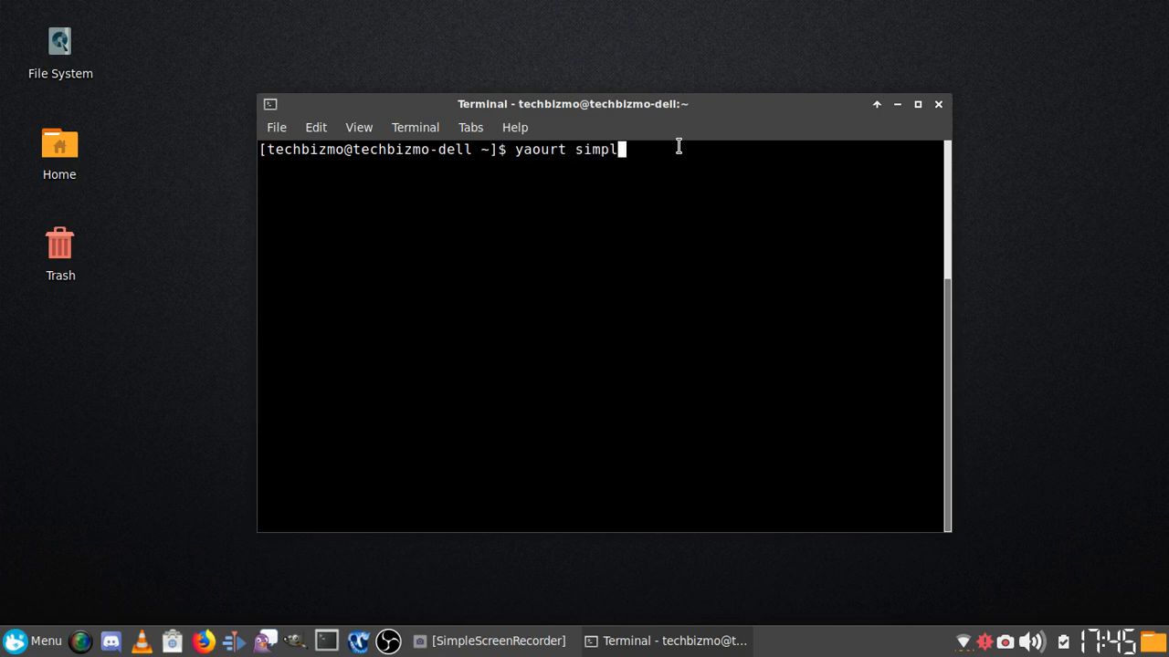
type("escreenrecorder")
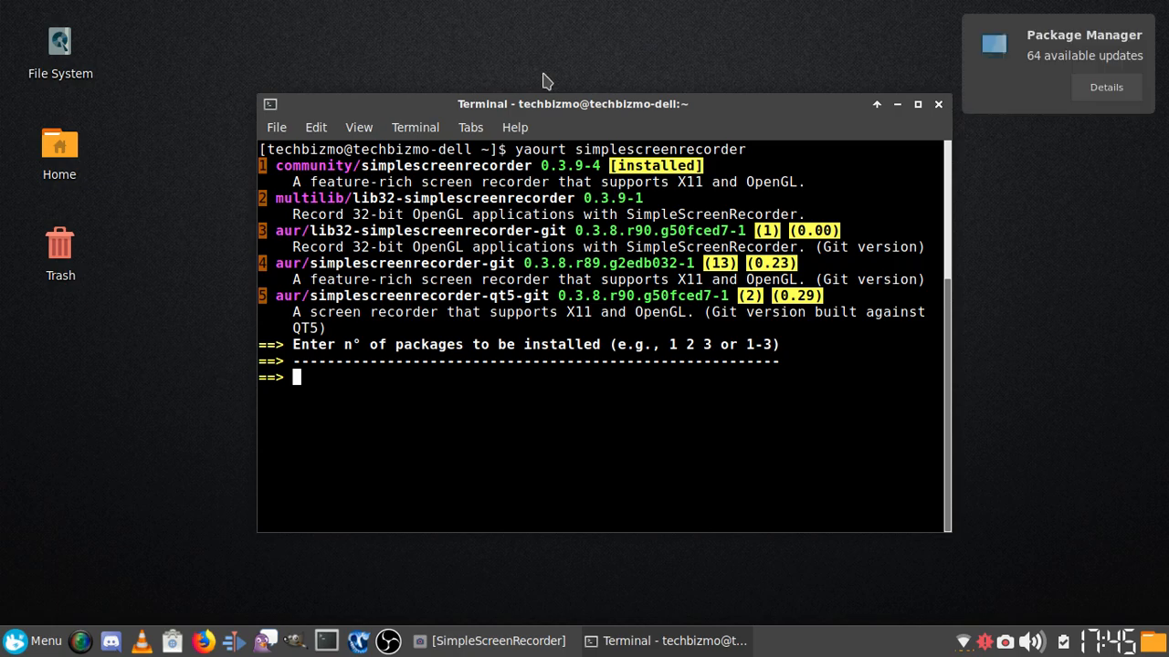
type("1")
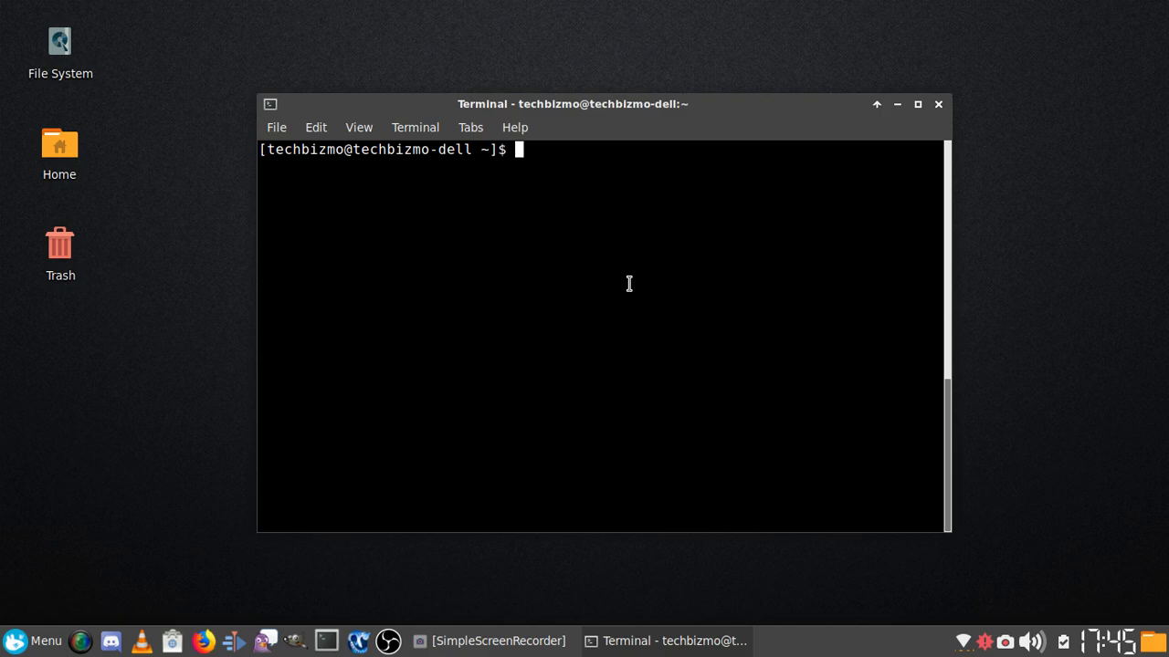
type("yaourt")
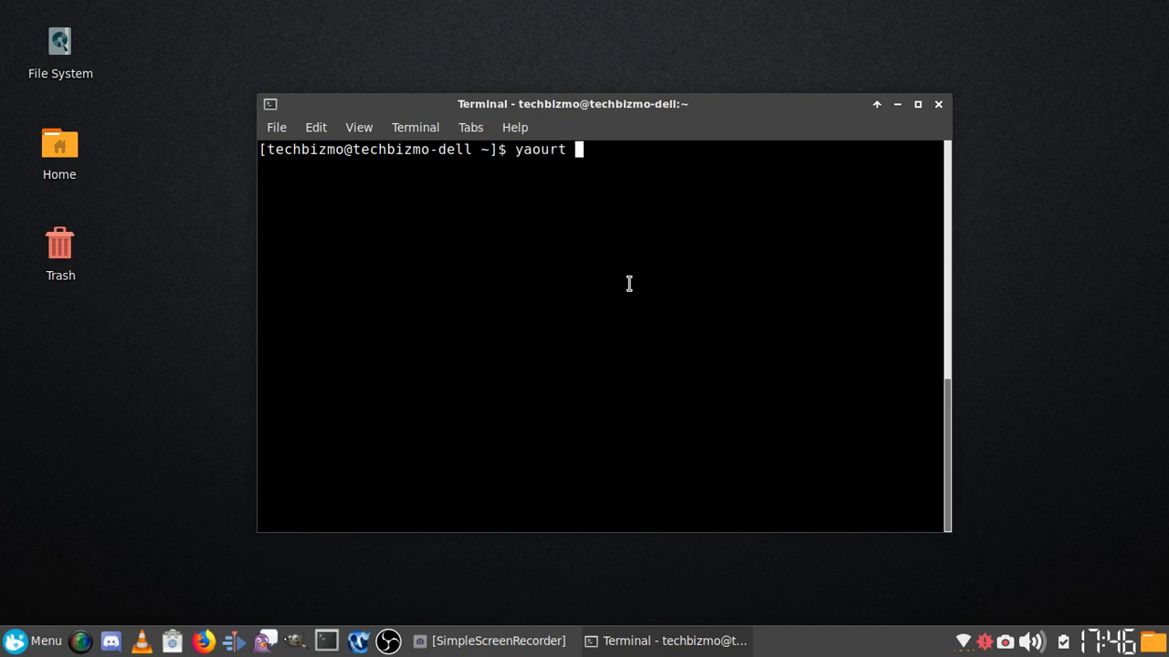
- Search the AUR with 'yaourt scratch', listing matching packages down to aur/zx-git
type("scratc")
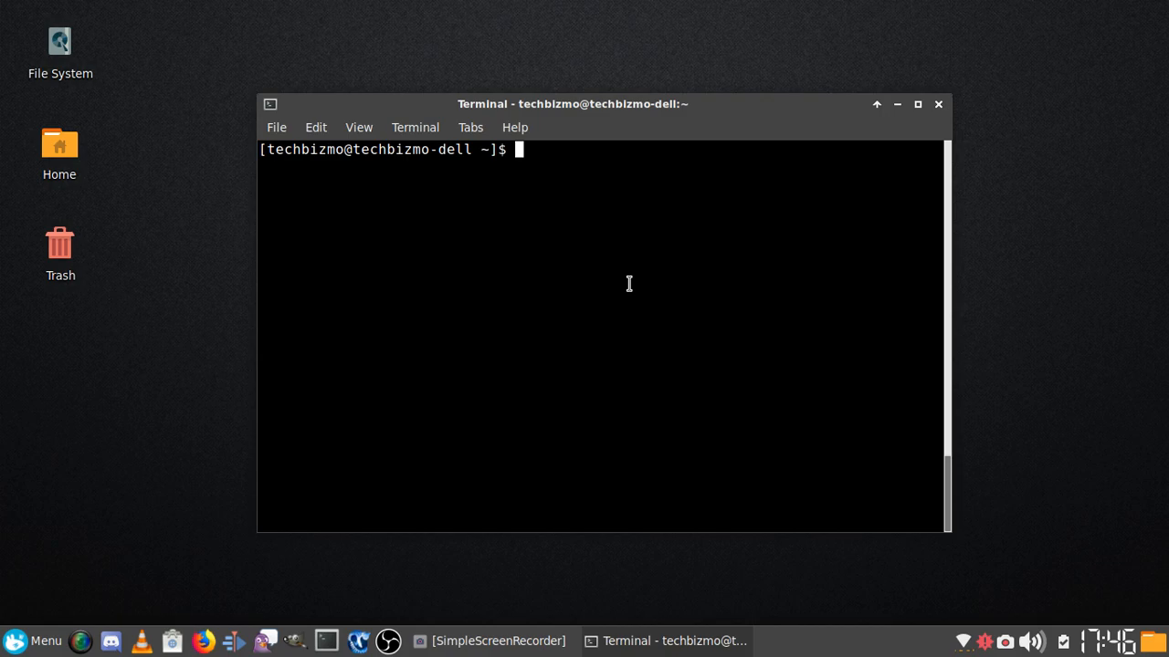
type("sudo pacman -S")
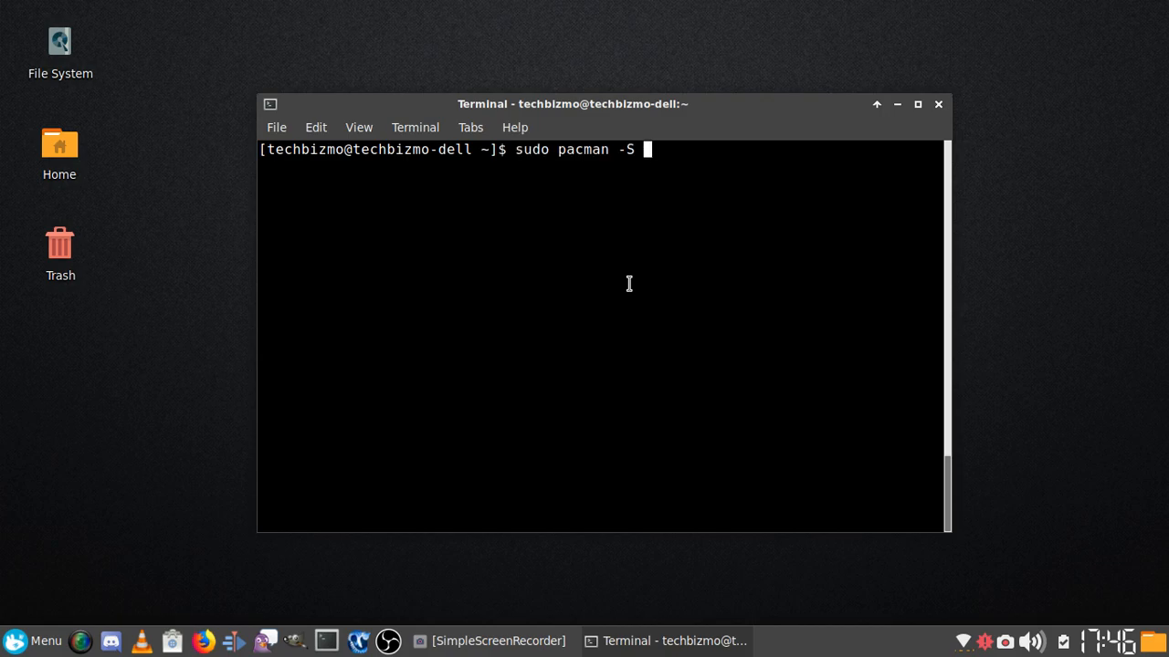
key("BackSpace")
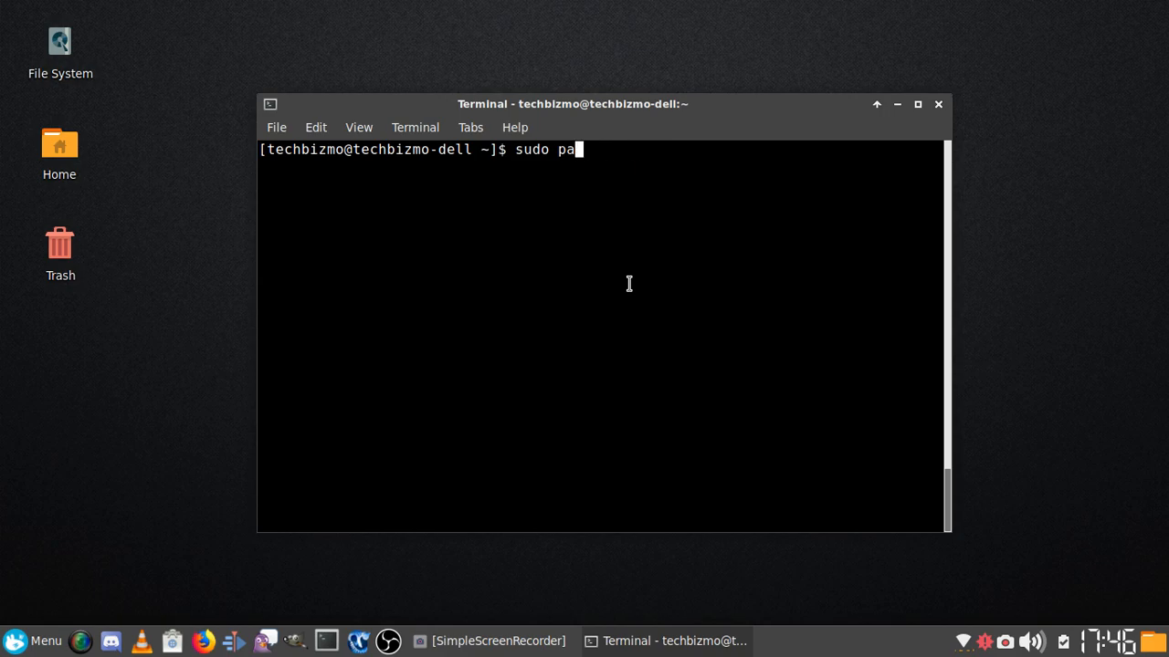
type("yaourt")
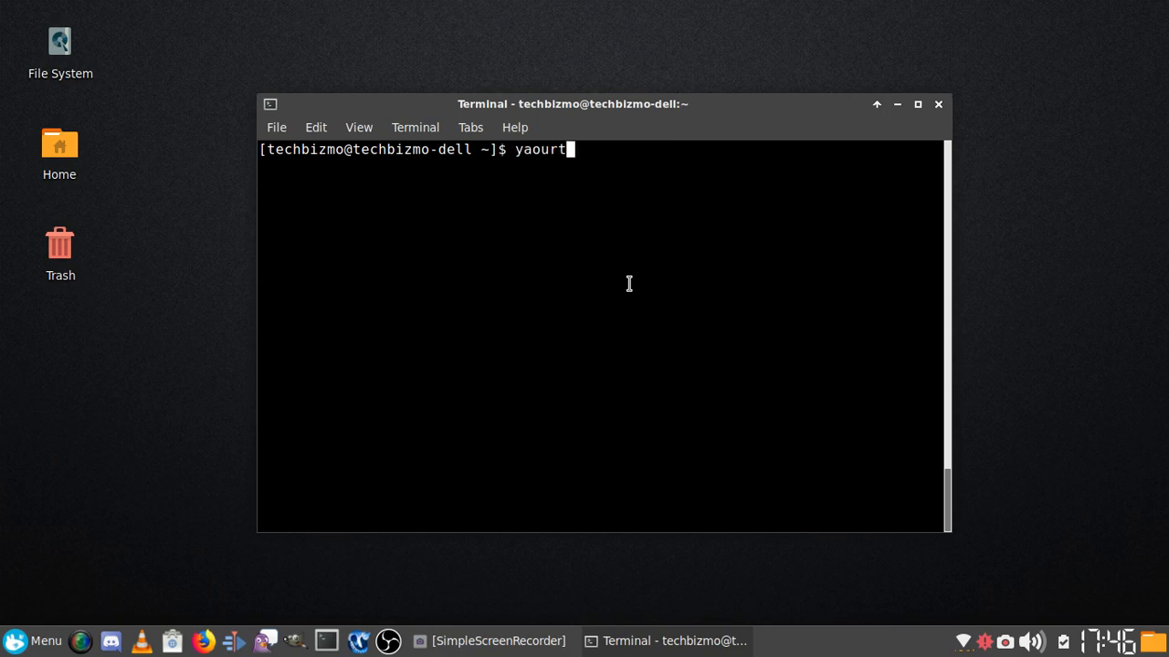
type("scratc")
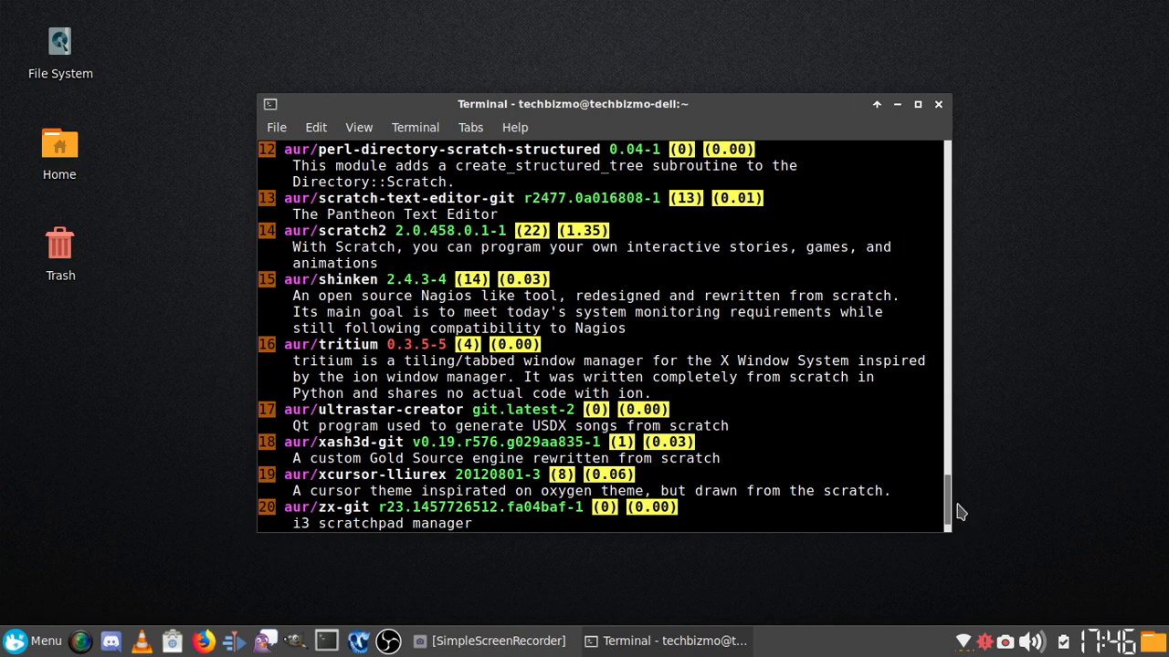
- Pick package 1 at the selection prompt, queuing dvdisaster-0.79.5-1 for installation
key("Return")
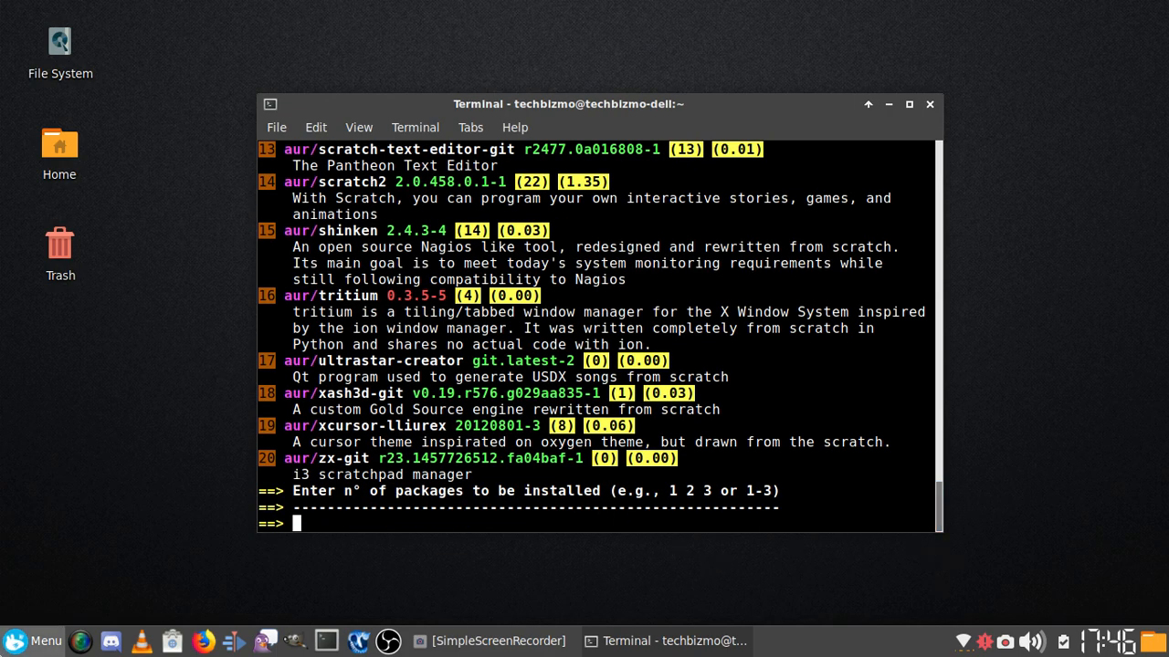
mouse_move(711, 423)
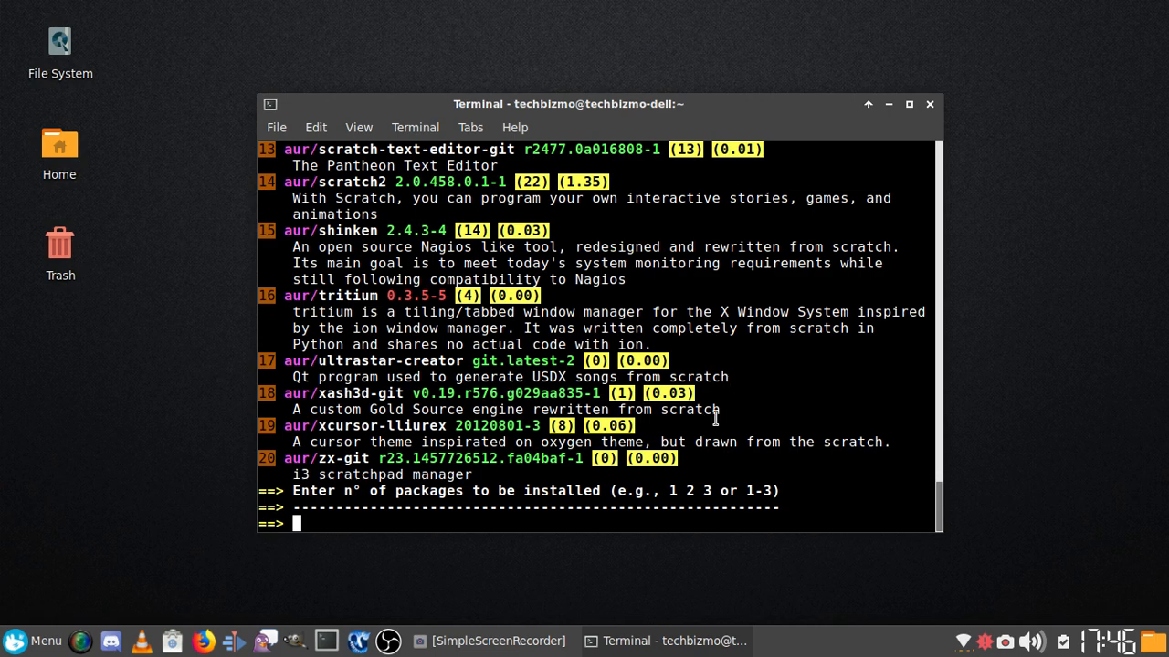
mouse_move(712, 415)
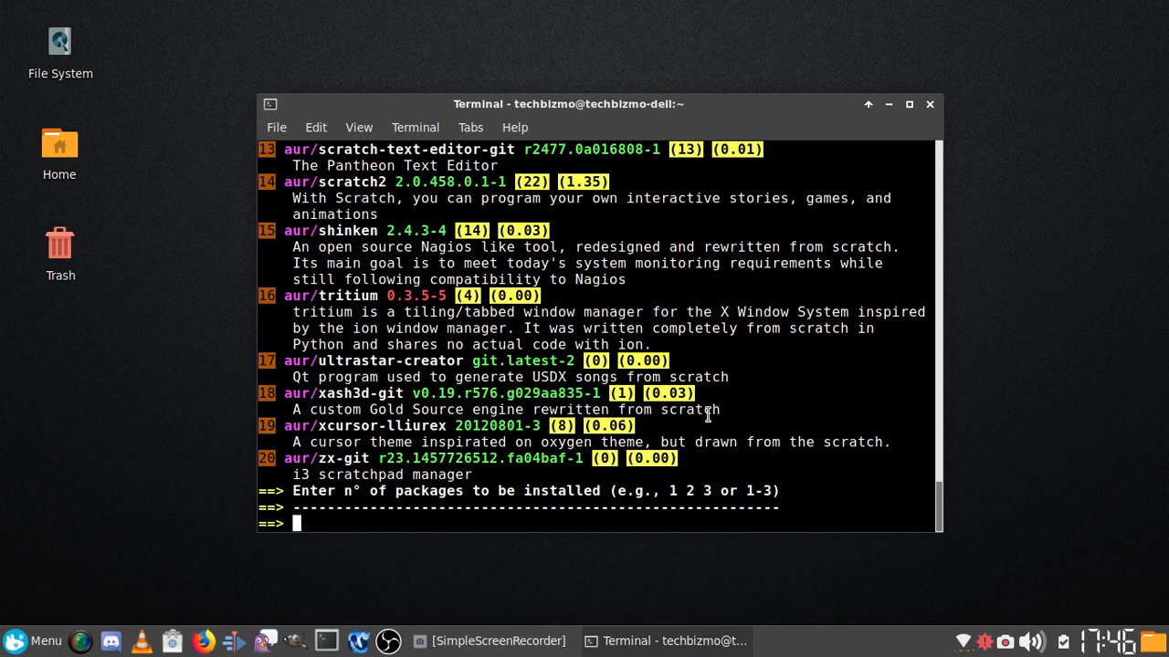
type("1")
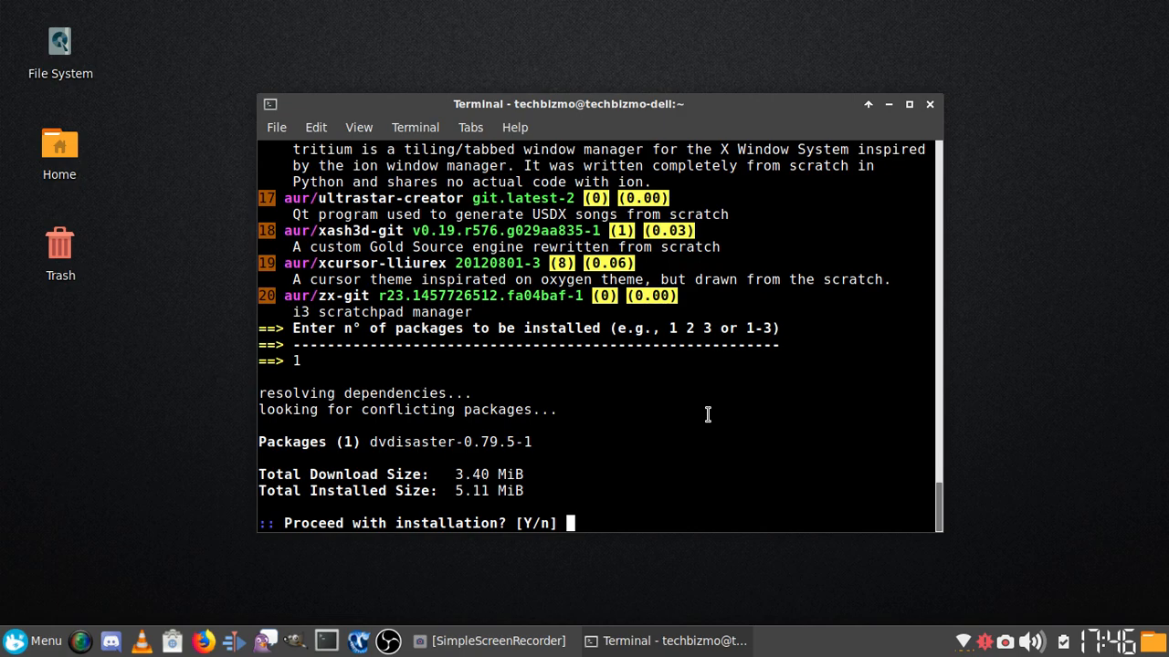
- Answer y to install dvdisaster-0.79.5-1 and refocus the terminal once the prompt returns
type("y")
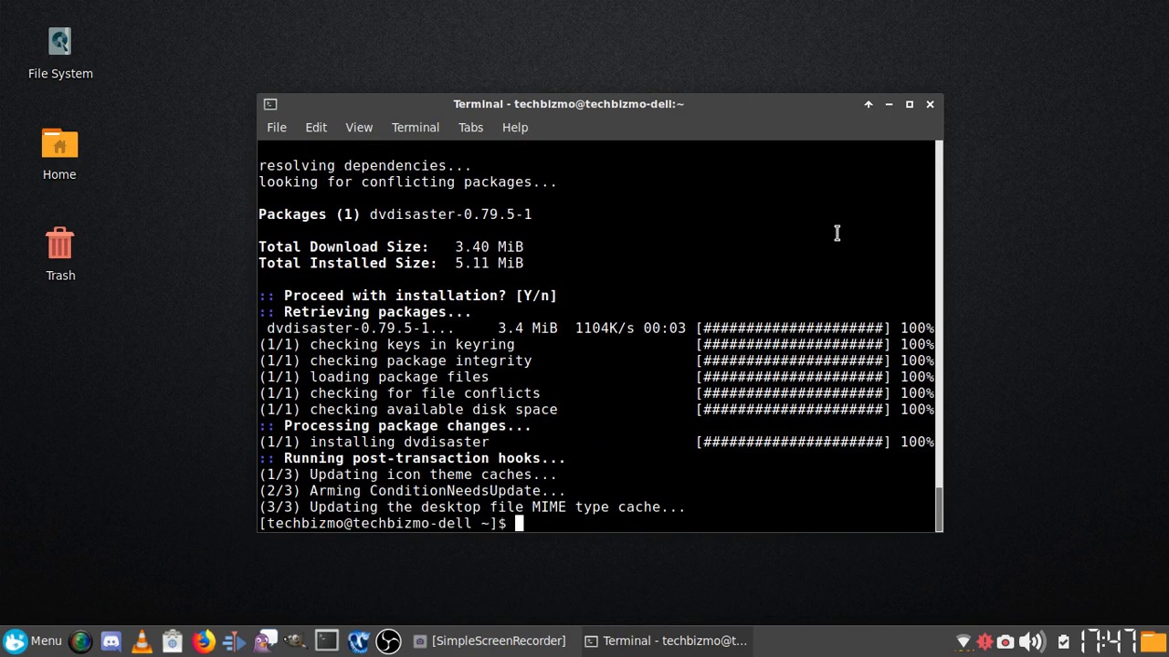
mouse_move(744, 280)
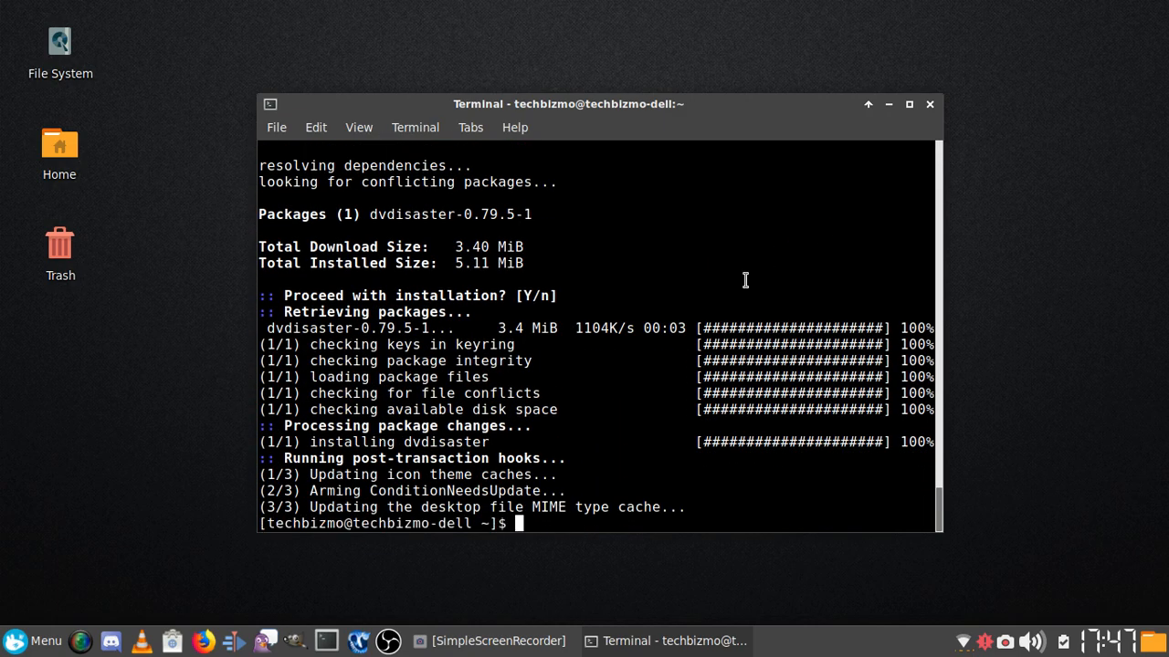
left_click(33, 640)
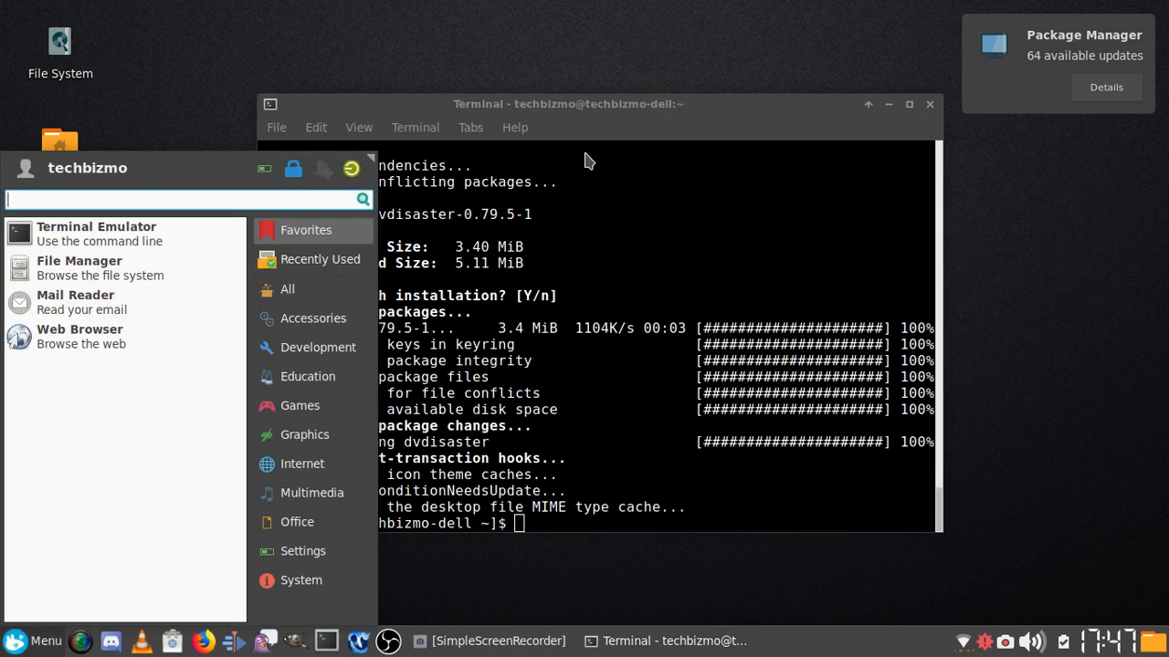
- Type 'yaourt scratch' and clear the screen to a fresh empty prompt
type("scratch")
type("sudo pacman -S")
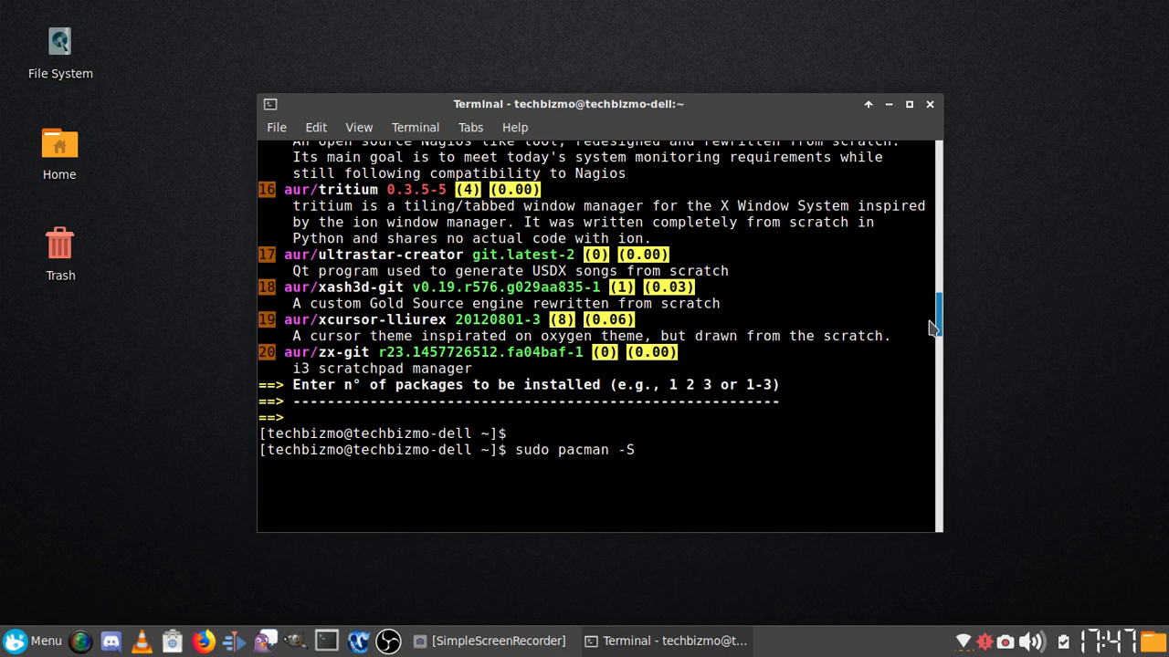
type("yaourt scratch")
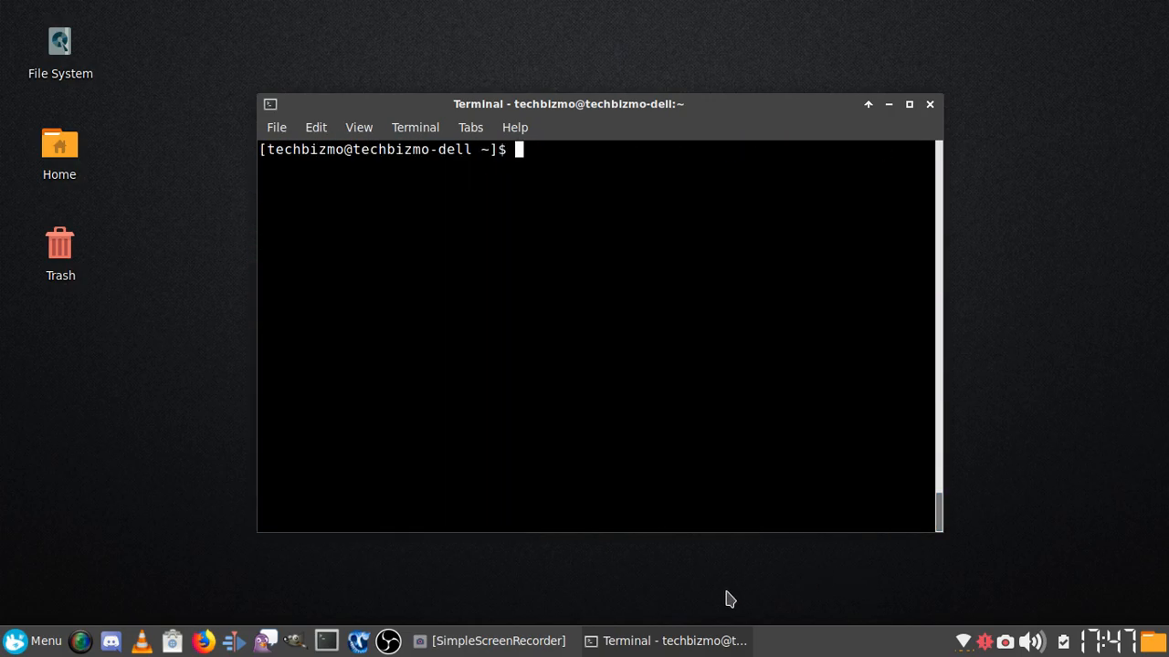
mouse_move(755, 7)
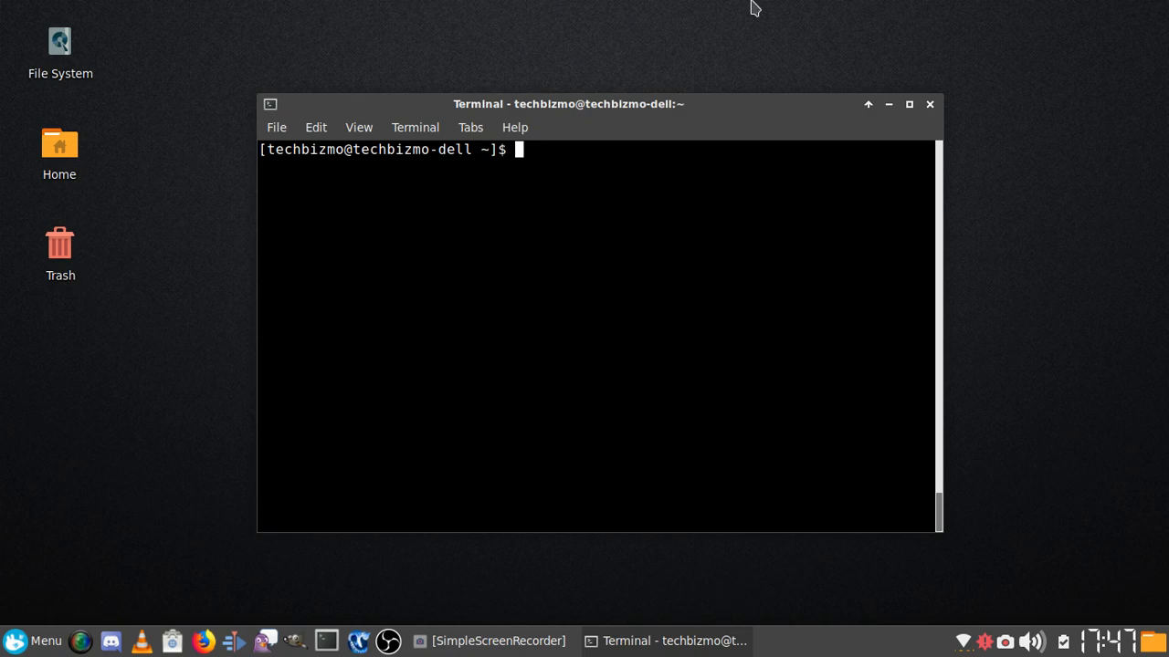
mouse_move(763, 300)
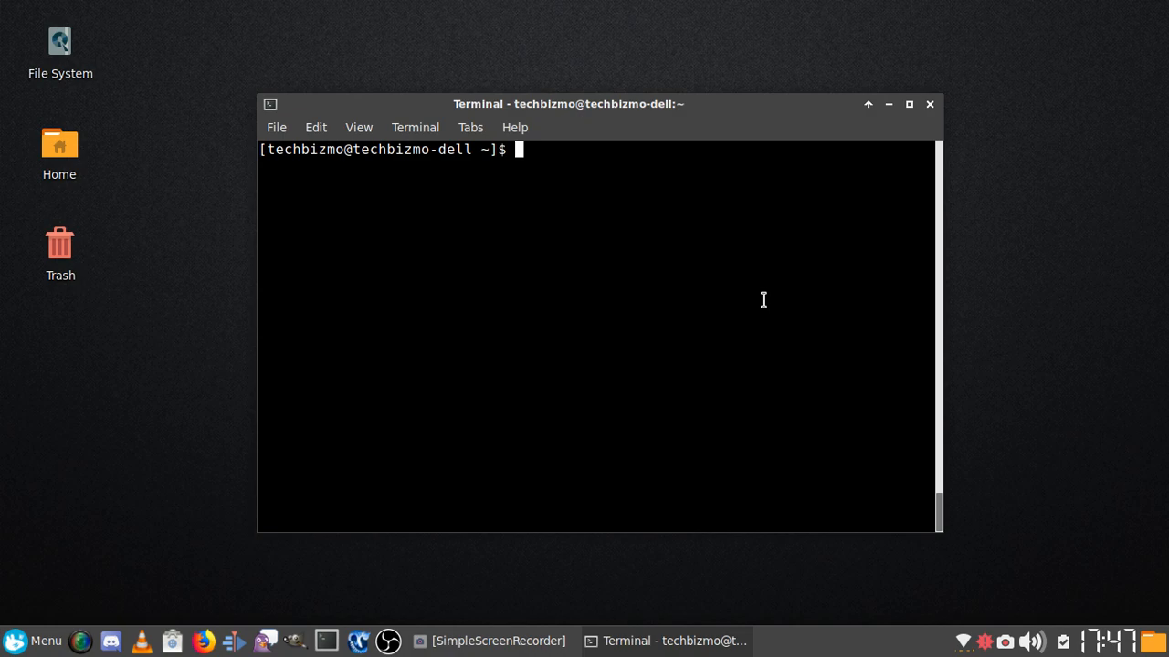
- Type and erase 'yaourt scratch', then begin entering 'sudo pac' at the prompt
type("yaourt scratch")
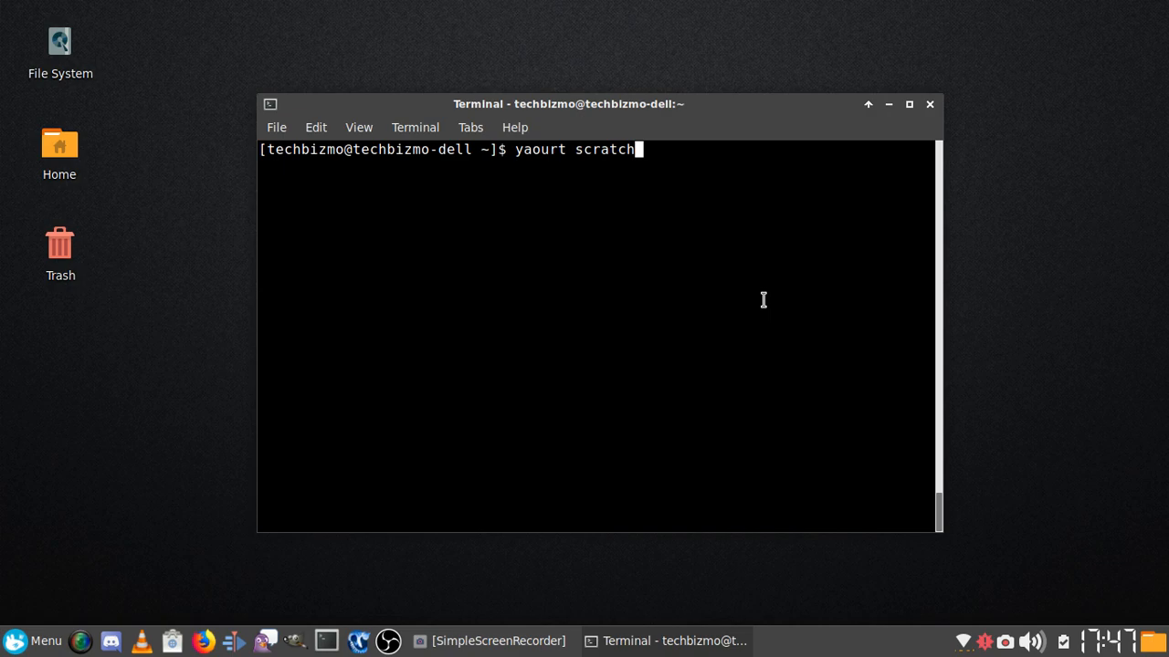
type("-")
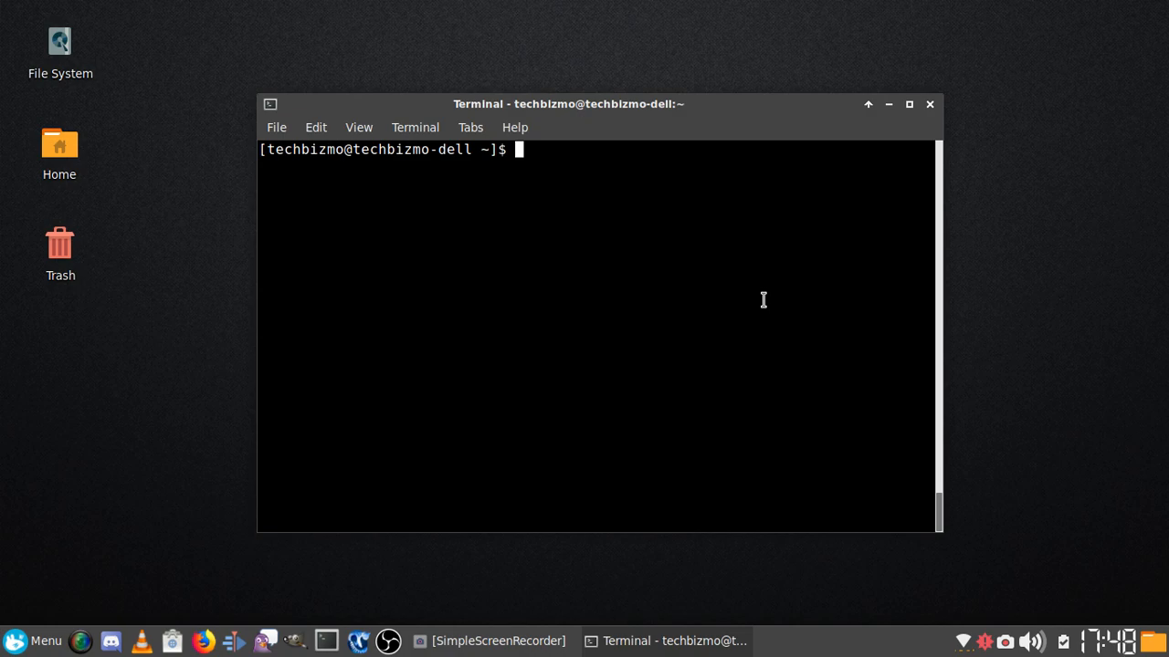
type("sudo pac")
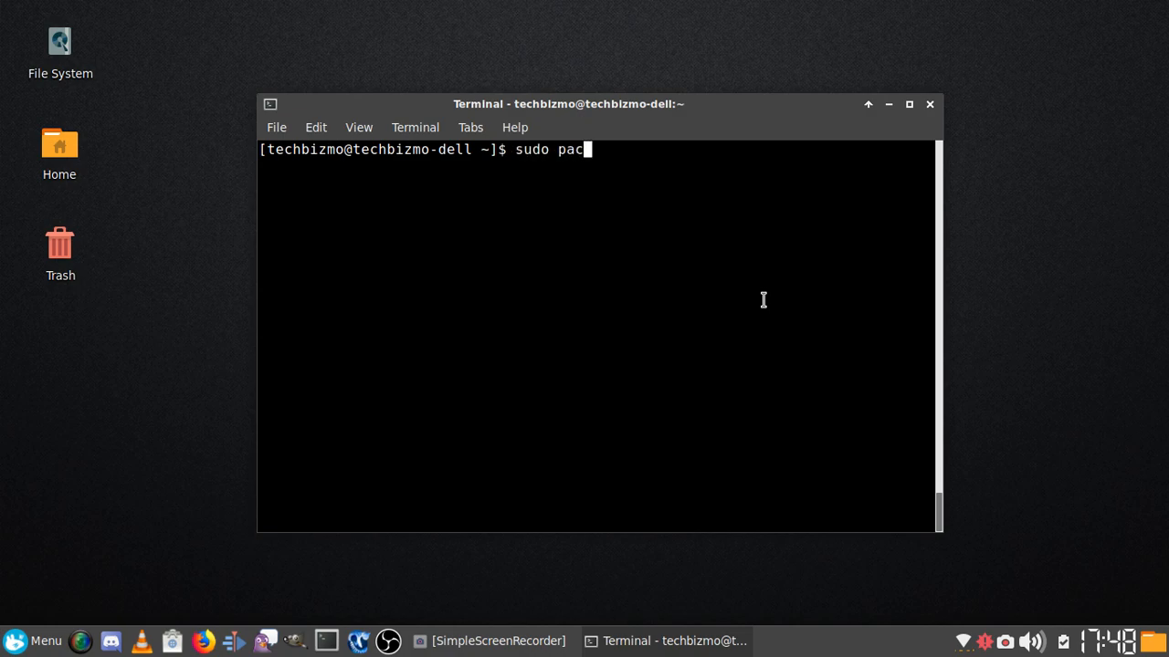
- Run 'sudo pacman -S scratch' and accept installing scratch with squeak-vm
type("man -S")
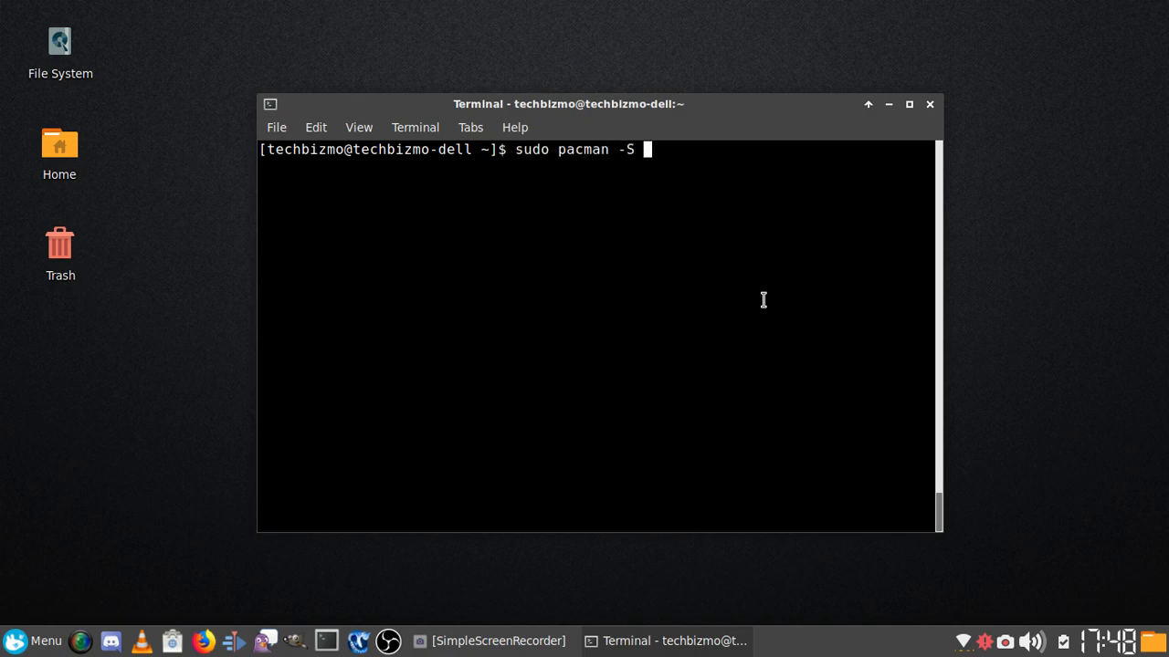
type("scratch")
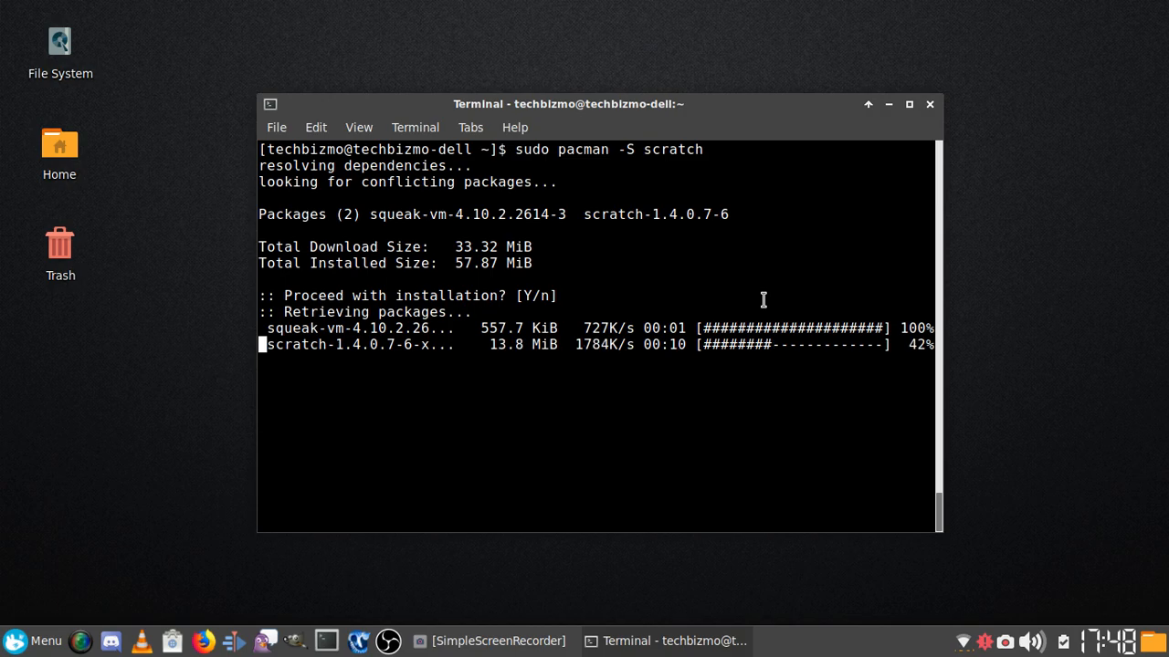
mouse_move(496, 173)
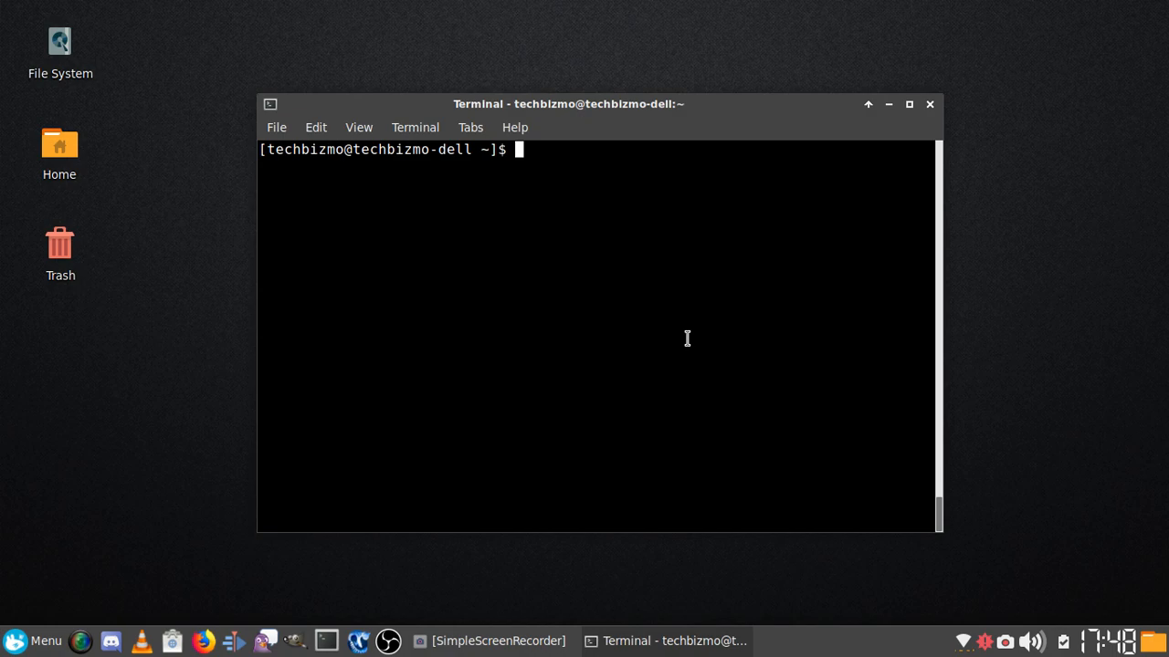
- Type 'sudo pacman -S scratch' again, then close the terminal window
type("sudo pacman -S scratch")
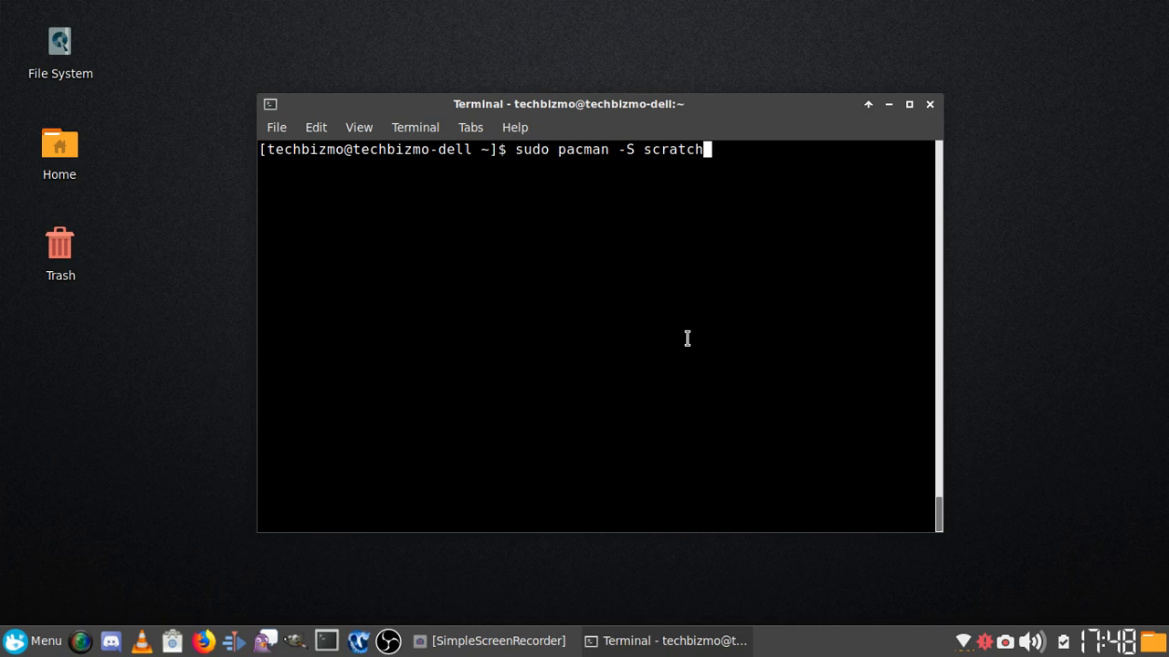
mouse_move(908, 103)
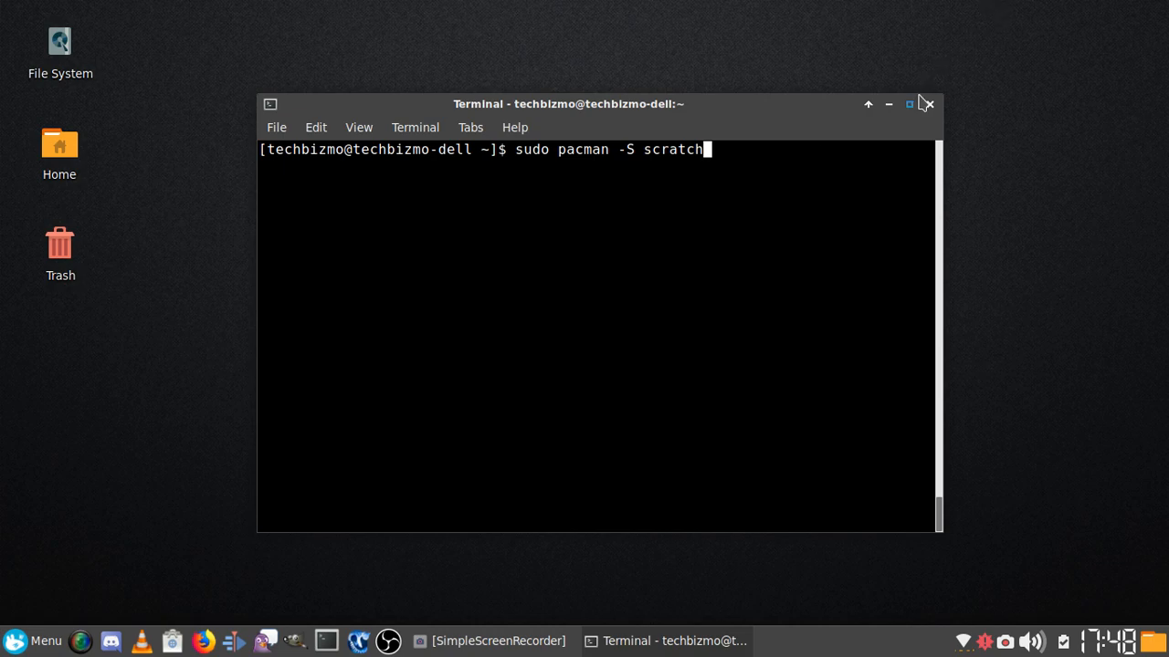
left_click(929, 103)
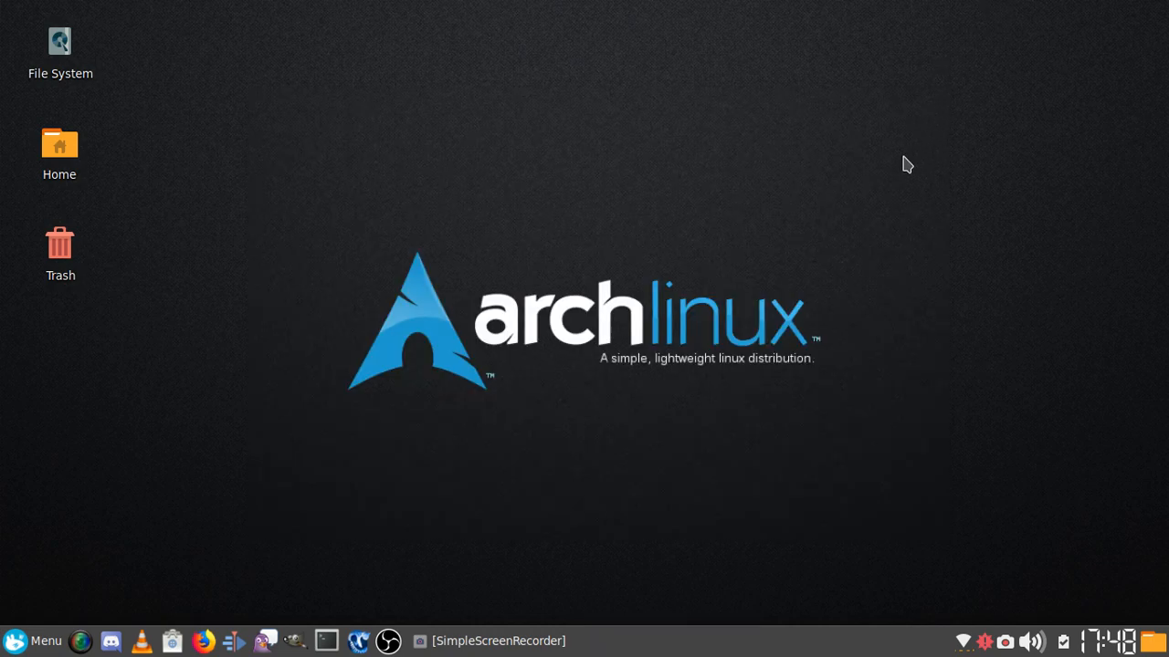